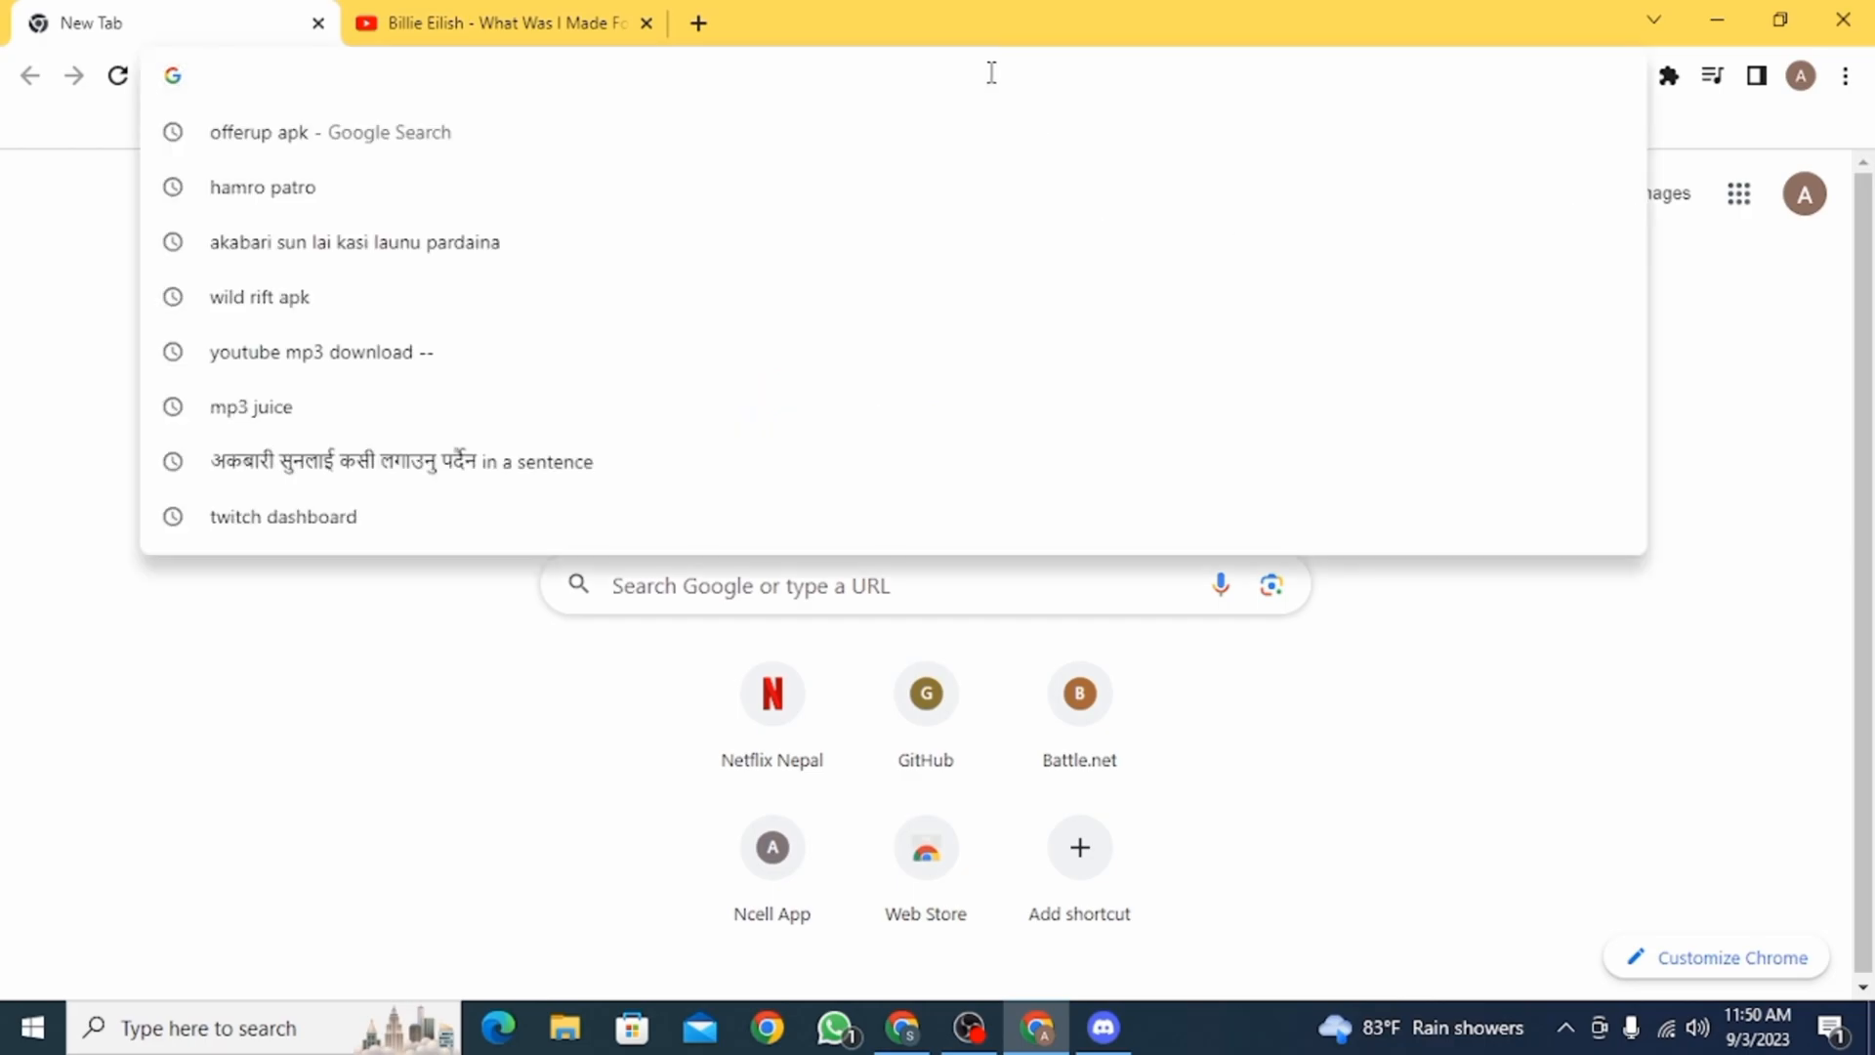
- Search Google for 'pancake bot' and open the pancake.gg website
text(pancake)
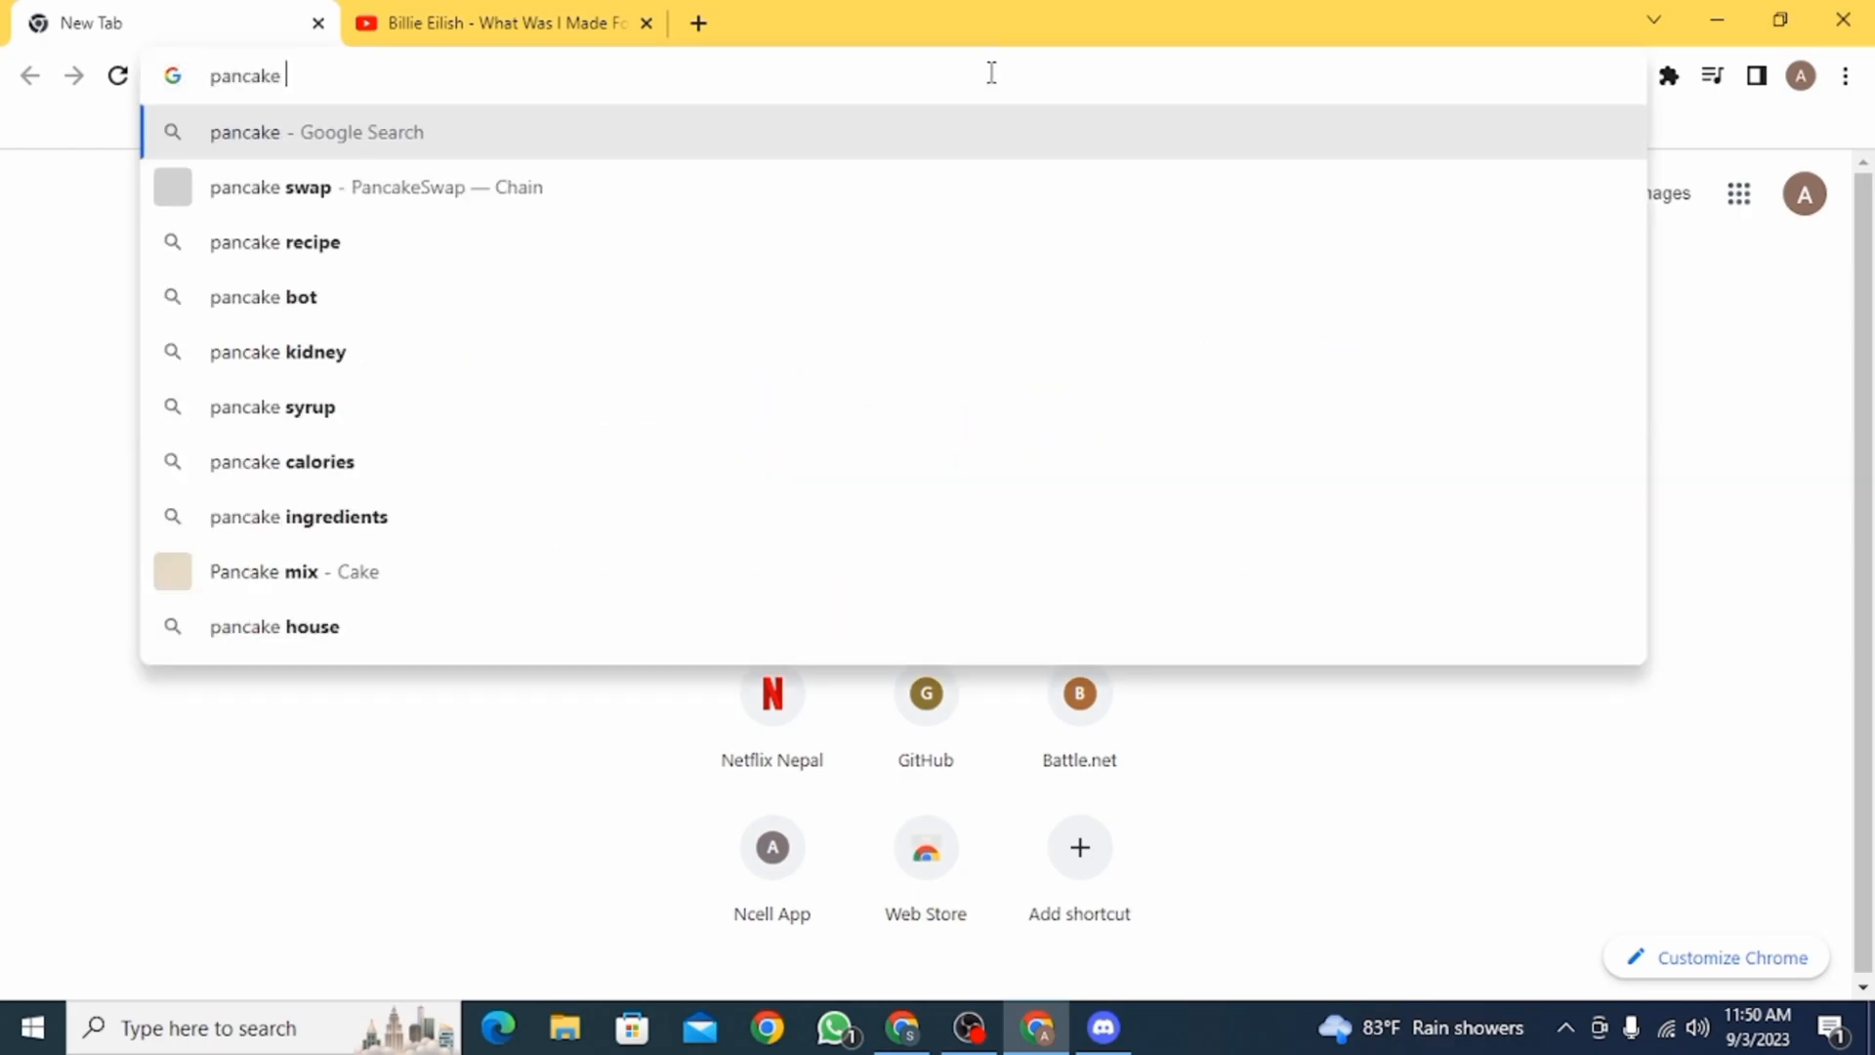
text(bo)
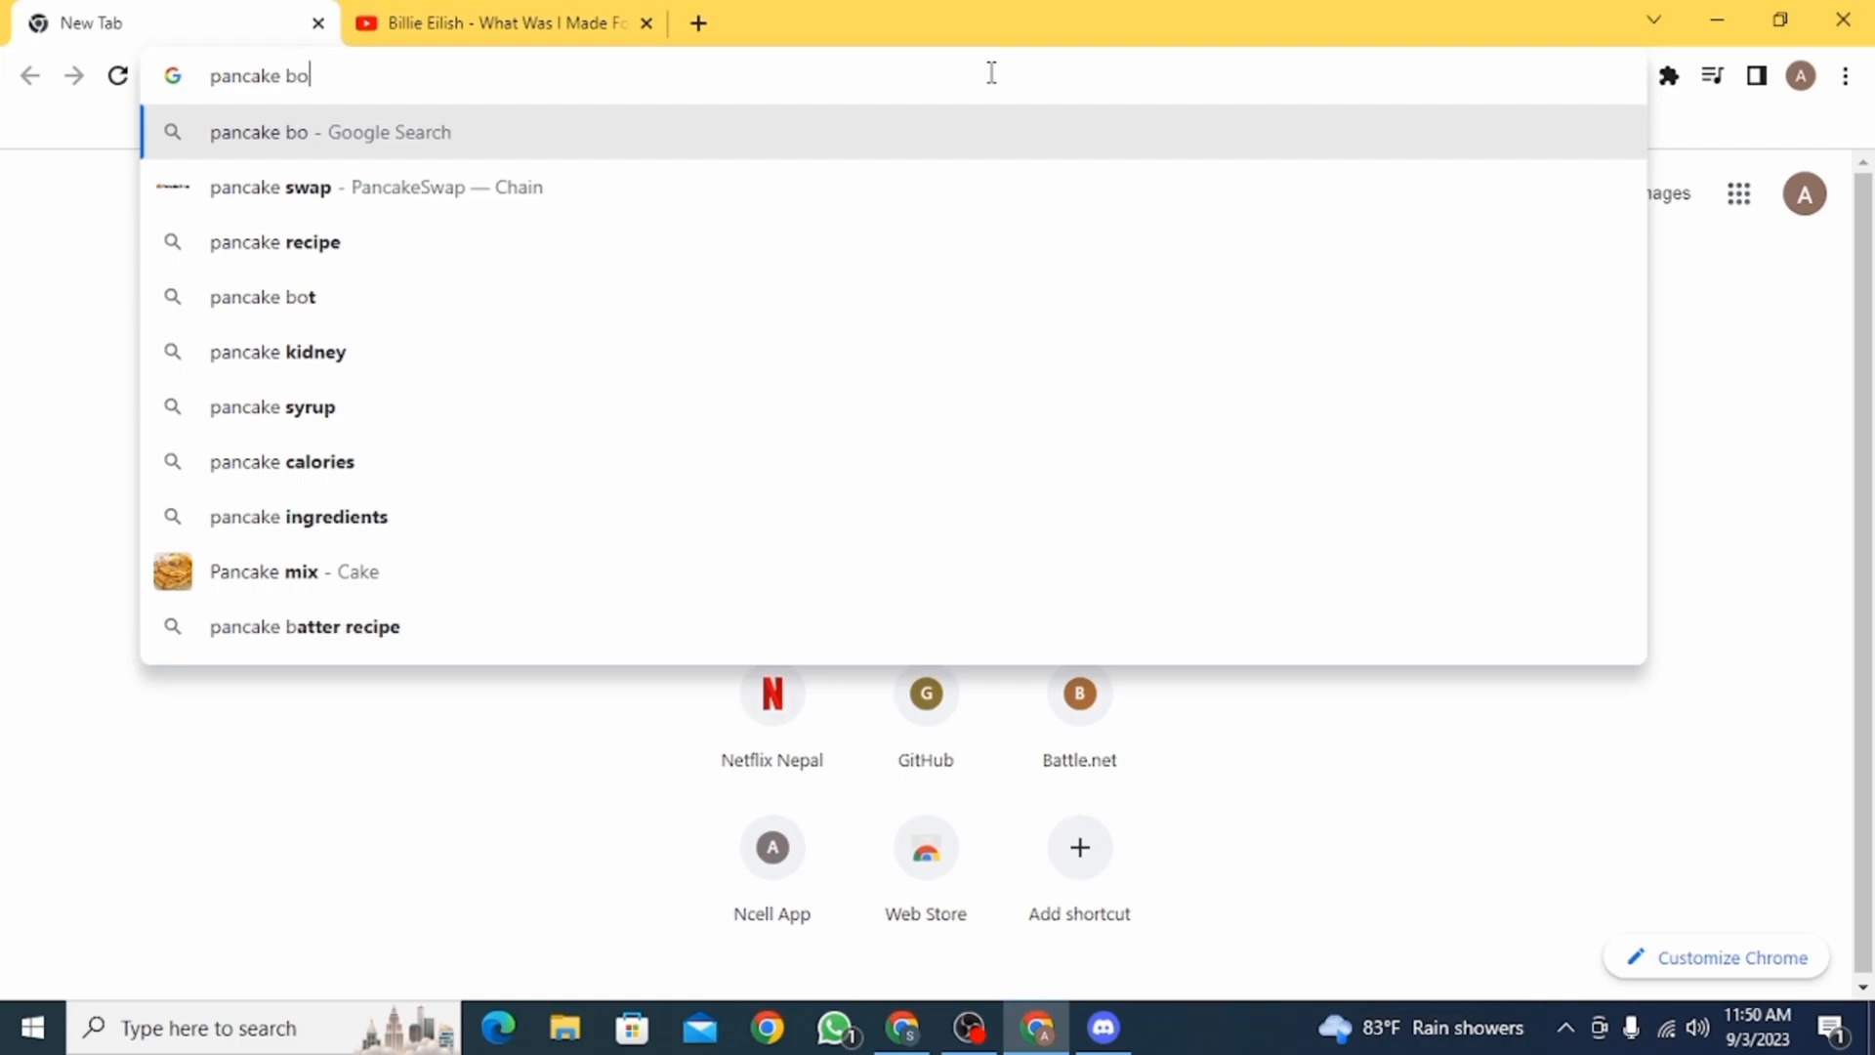
click(262, 297)
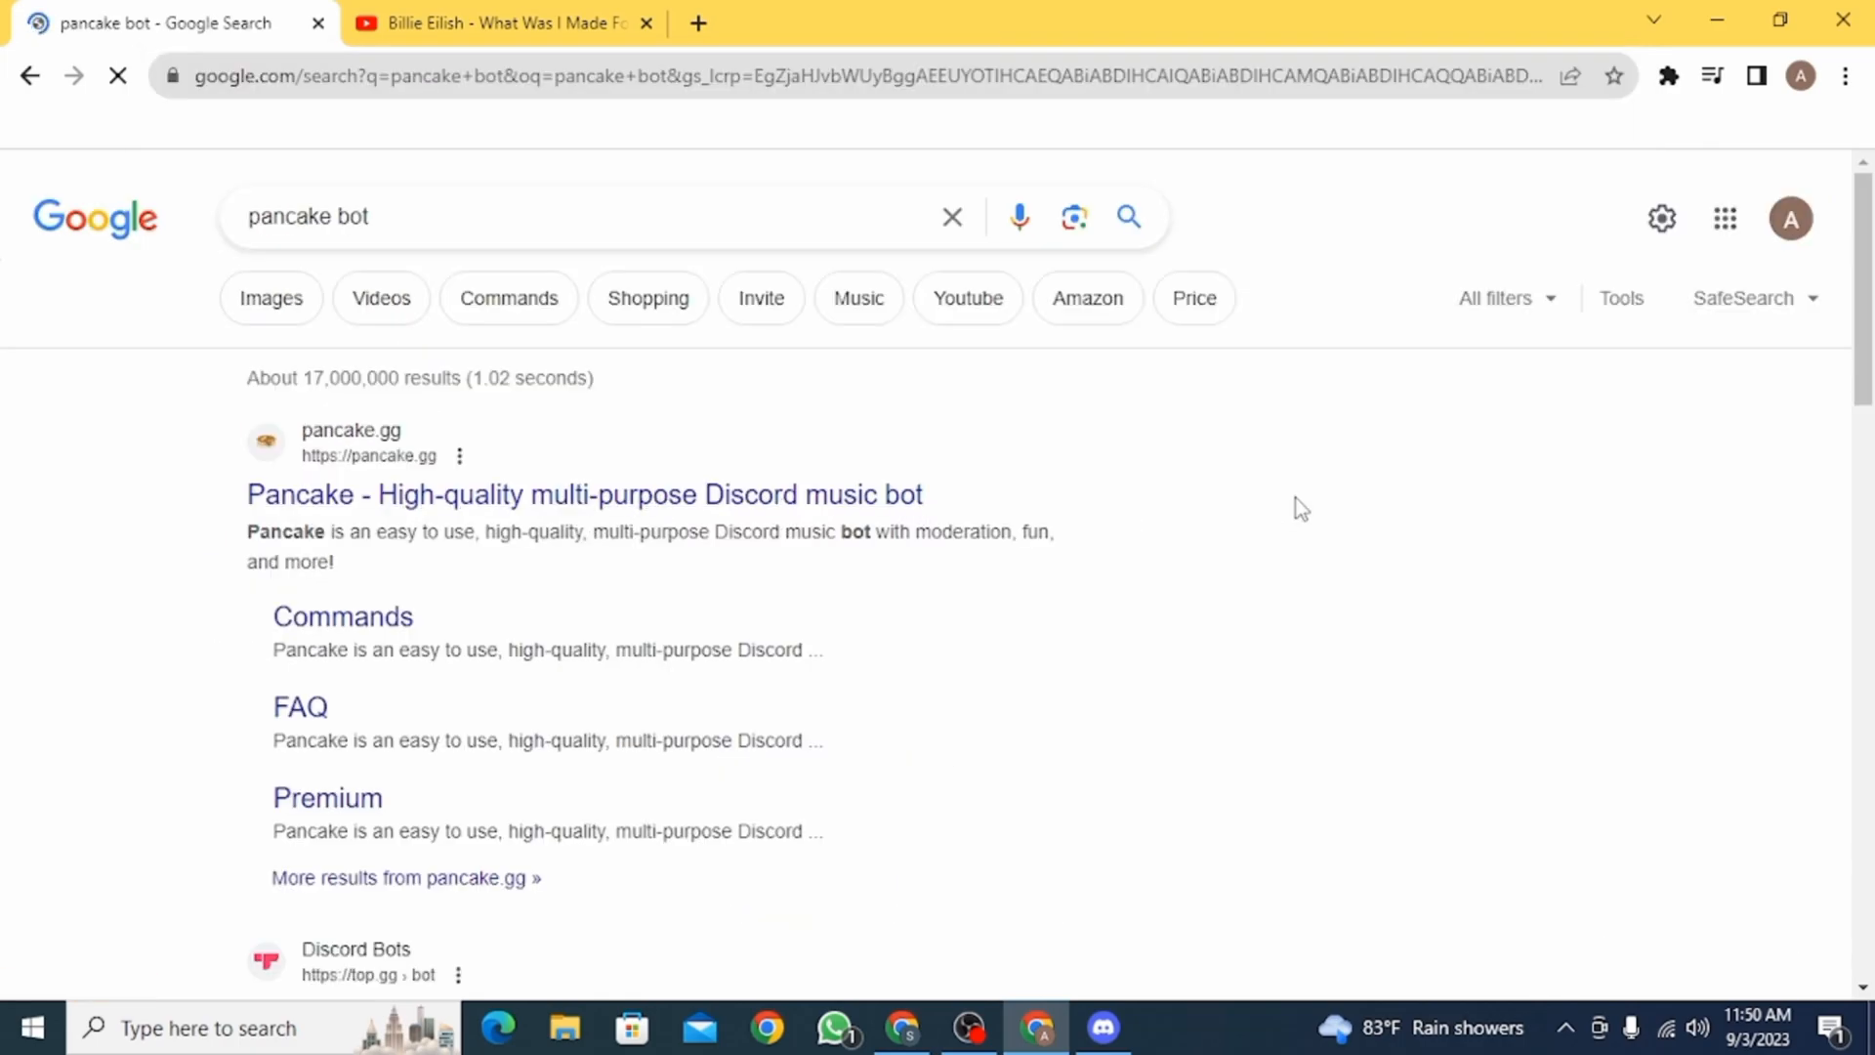
mouse_move(1306, 526)
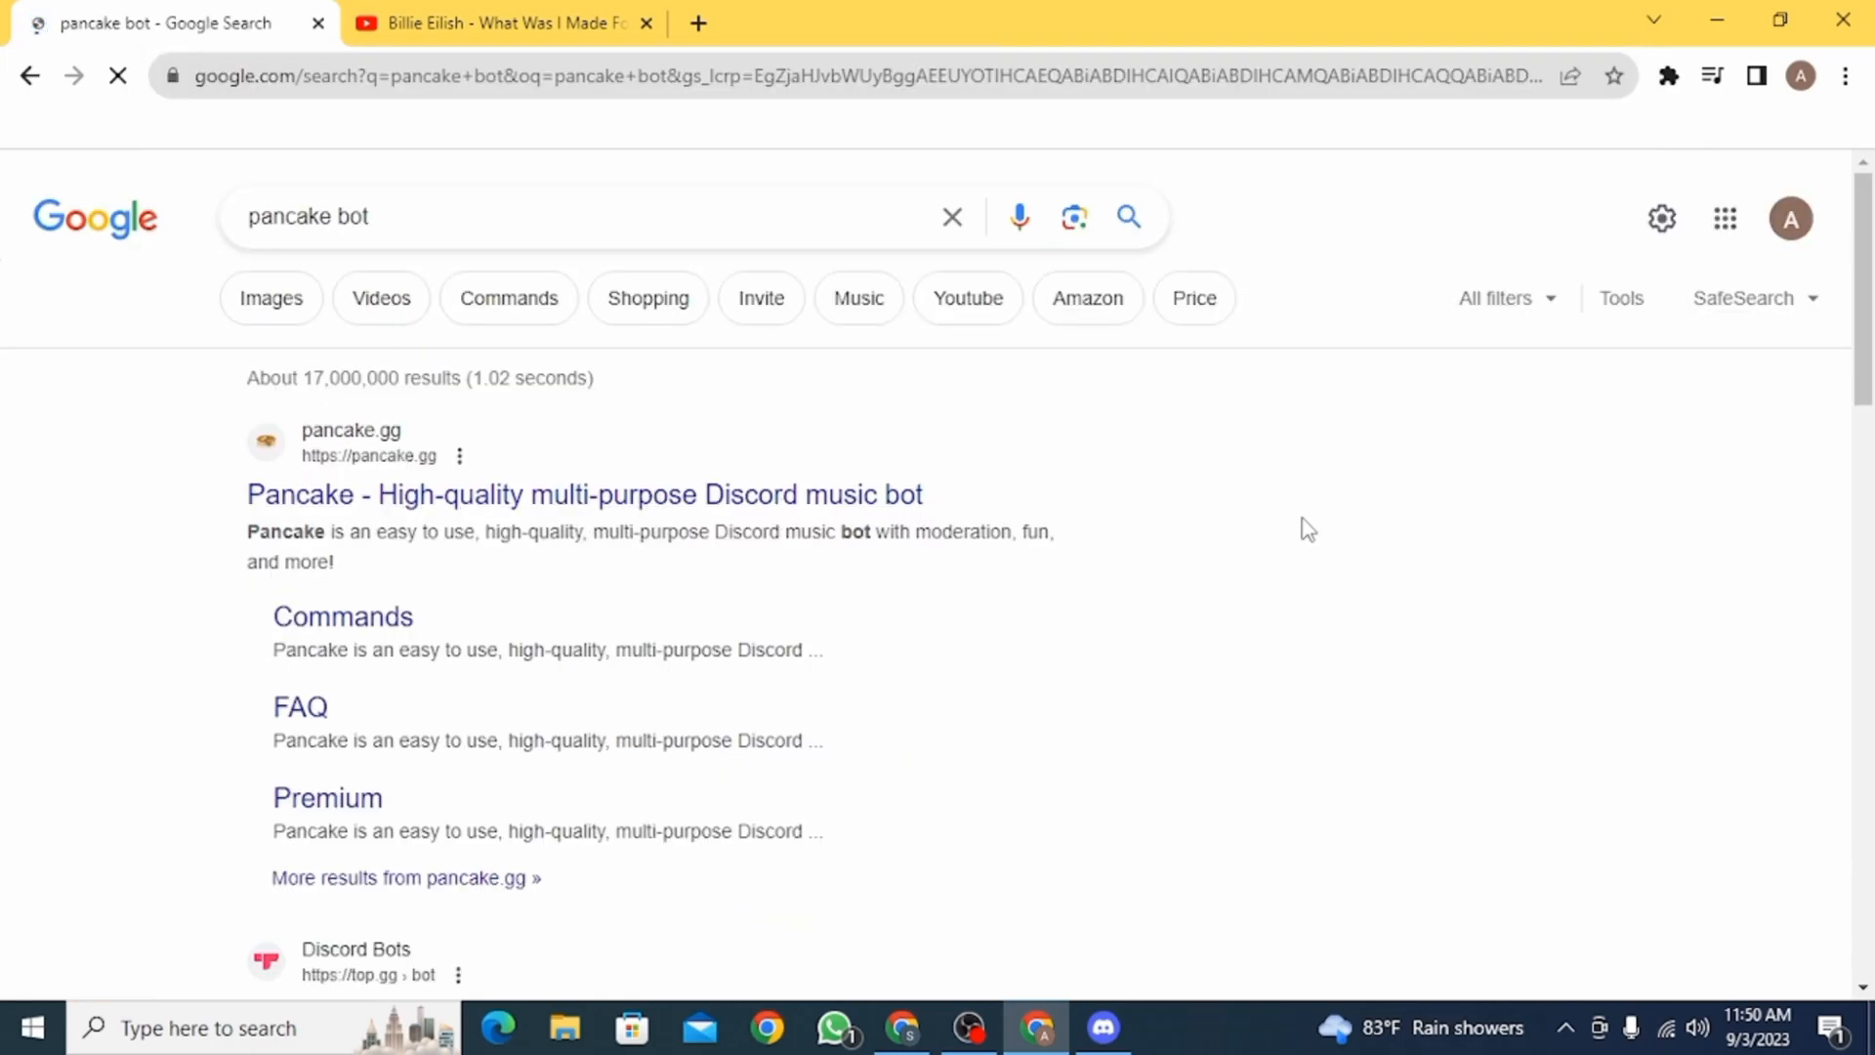
click(576, 495)
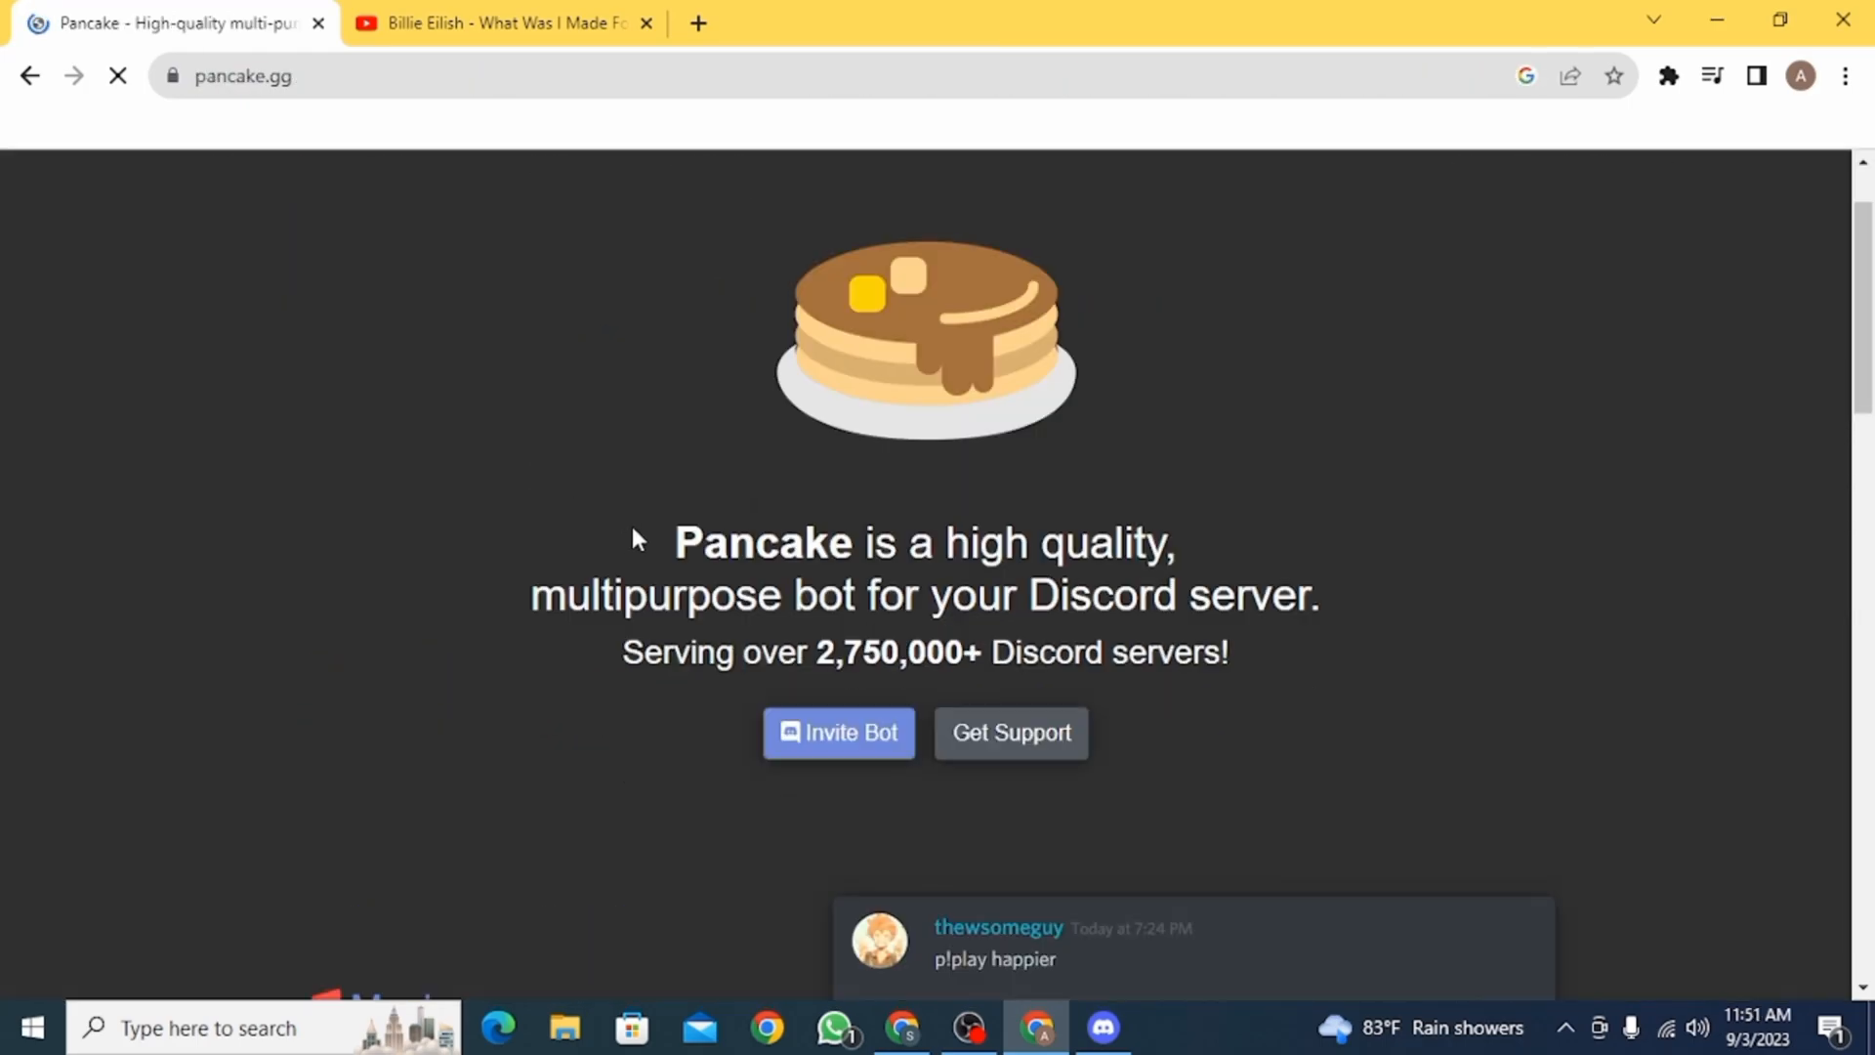
scroll(down, 3)
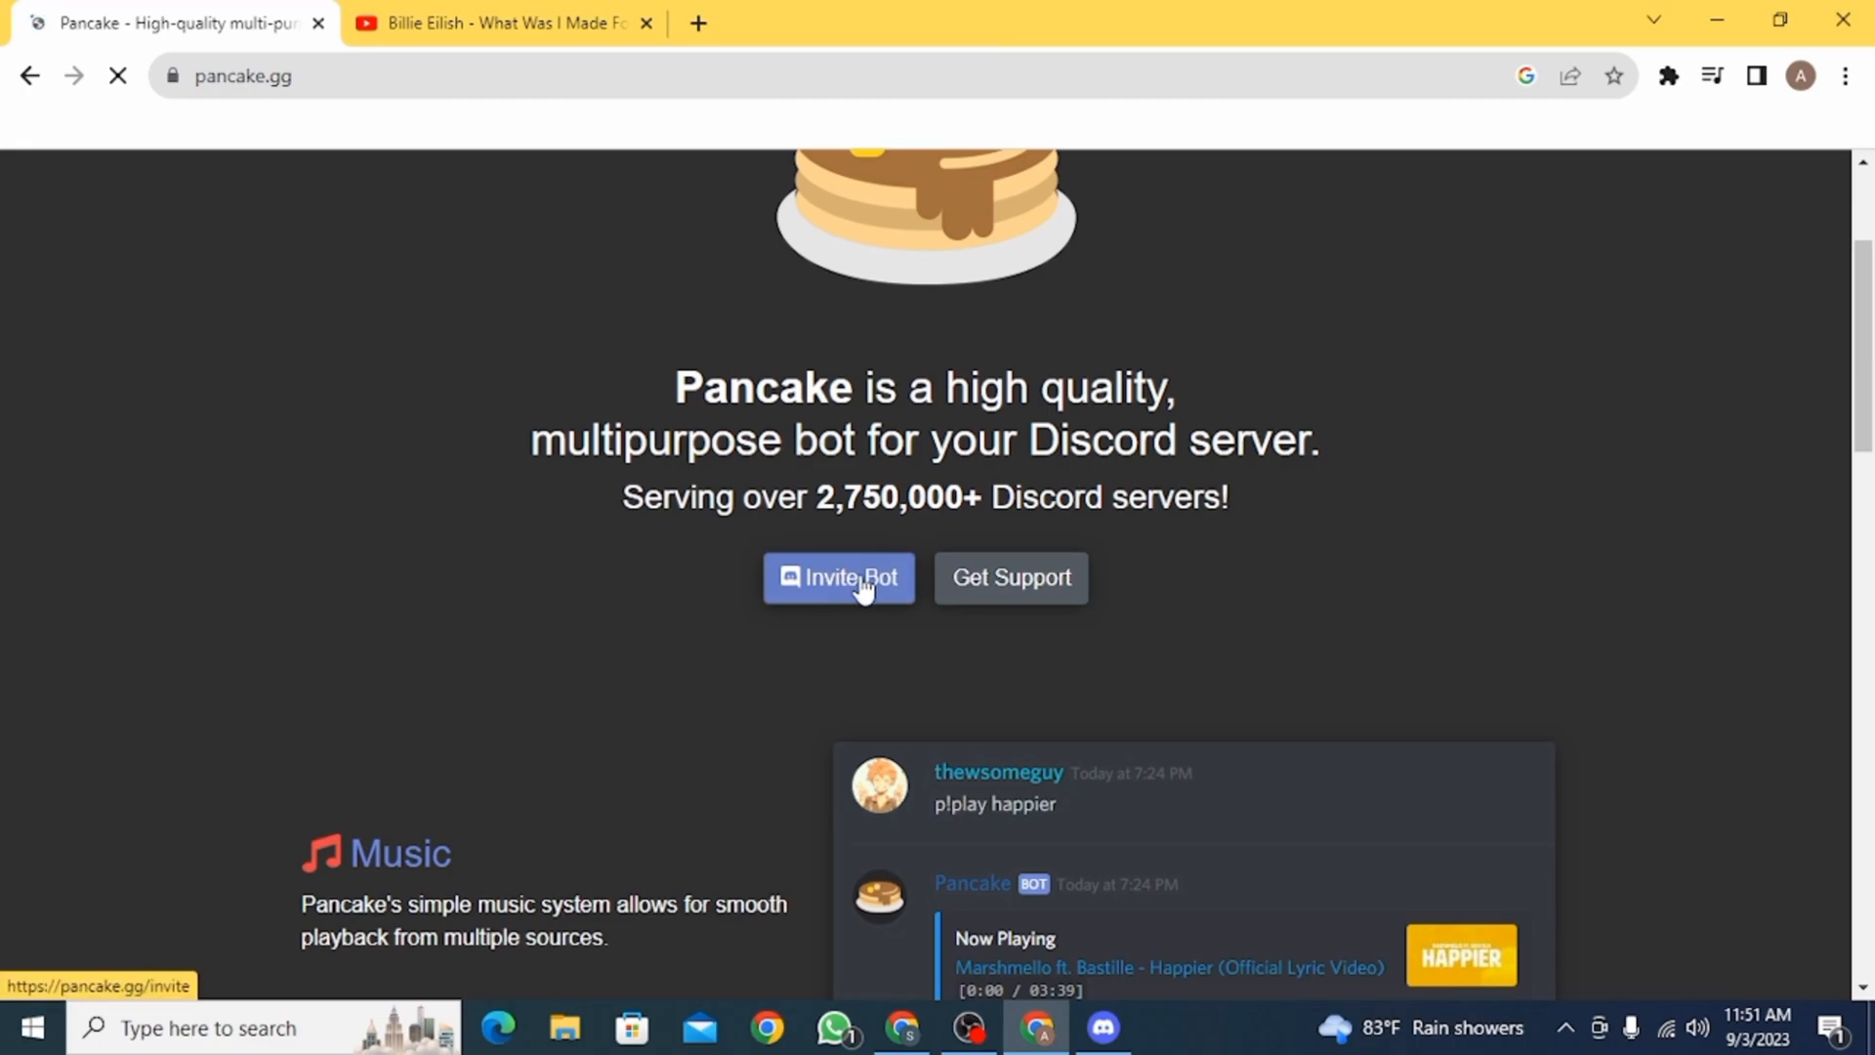
- Invite Pancake to Alana999's server, authorize its permissions, and pass the captcha
click(839, 578)
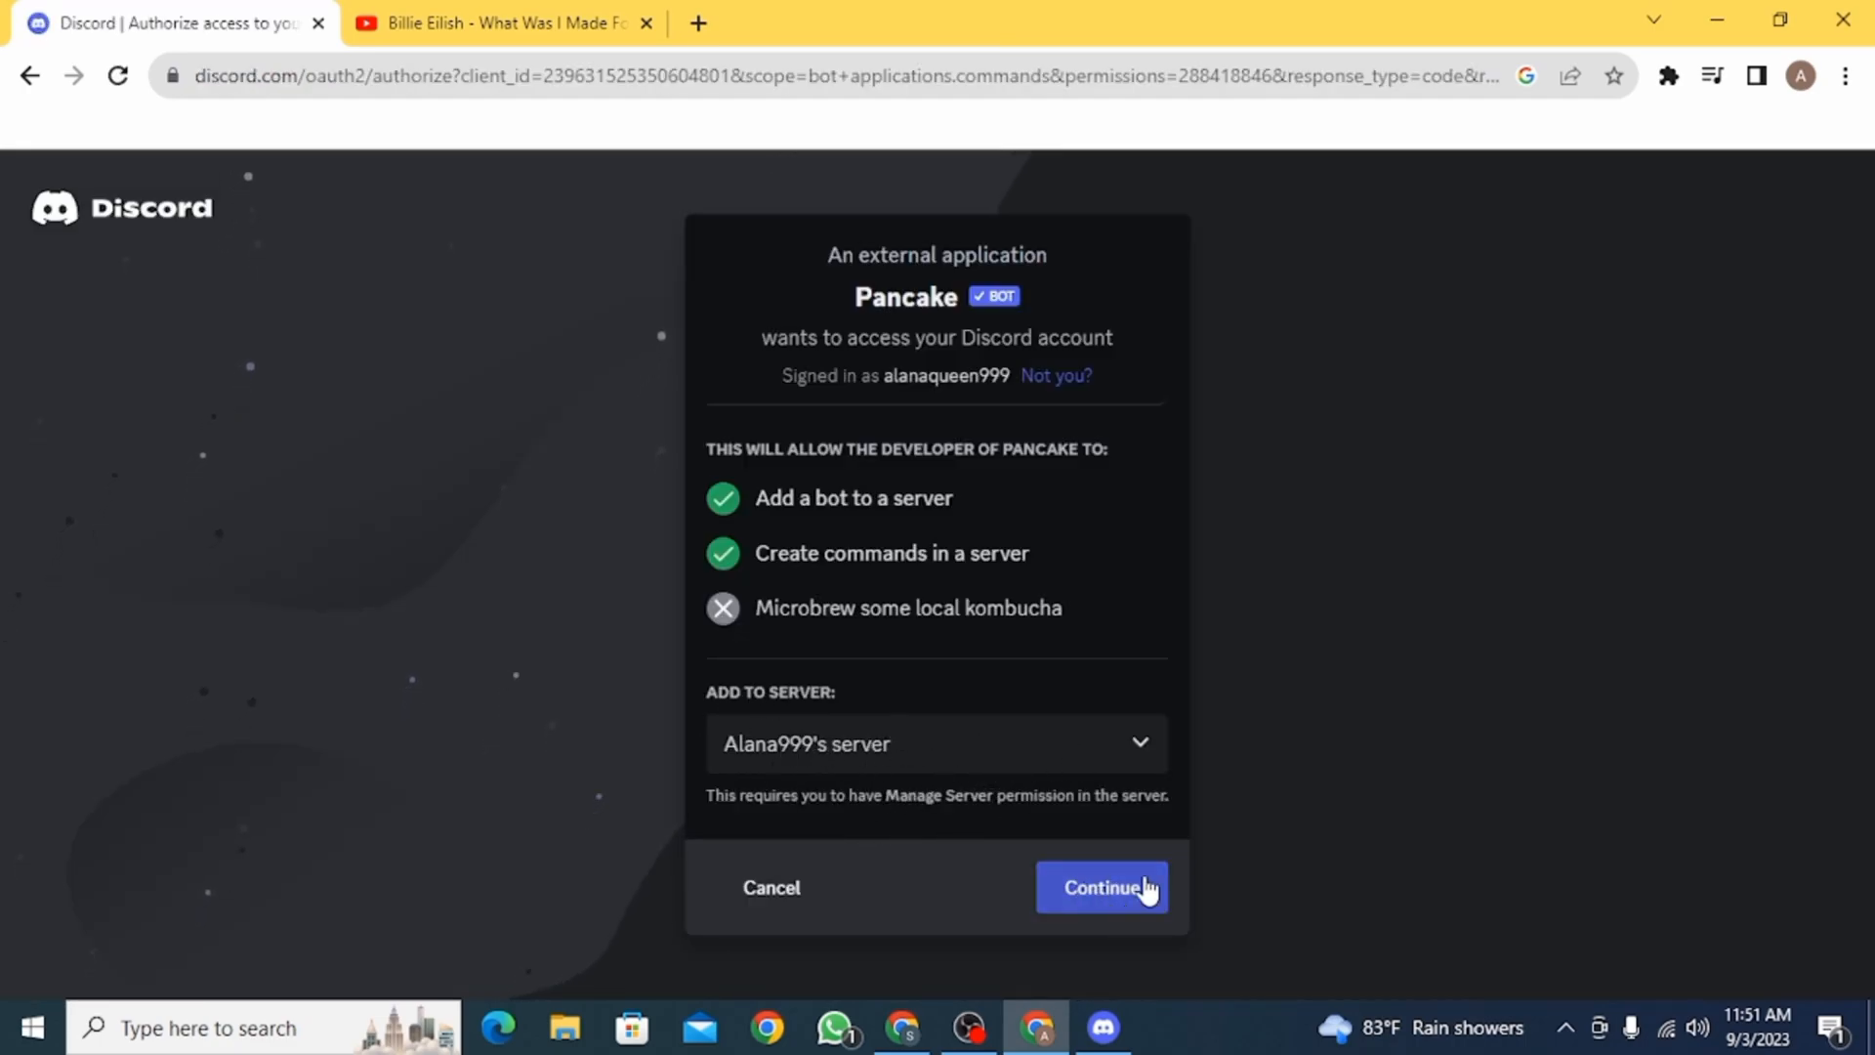
click(1102, 887)
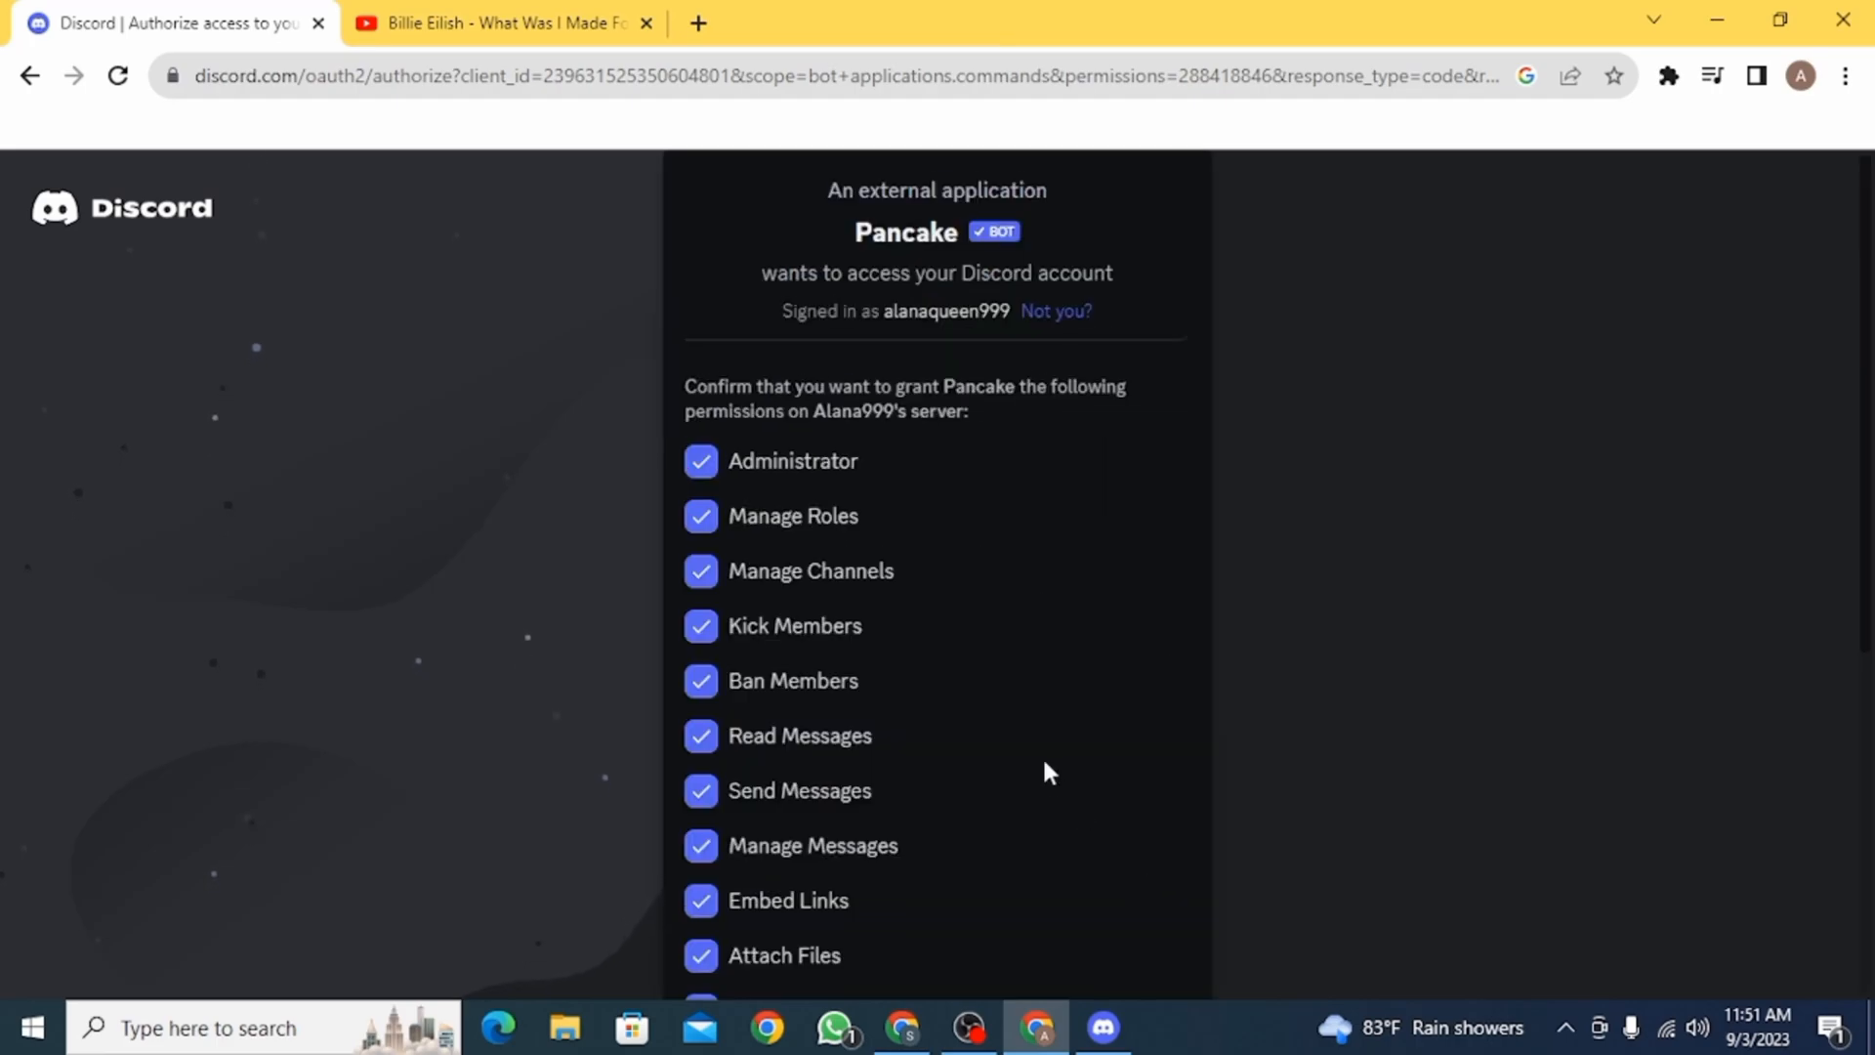
scroll(down, 3)
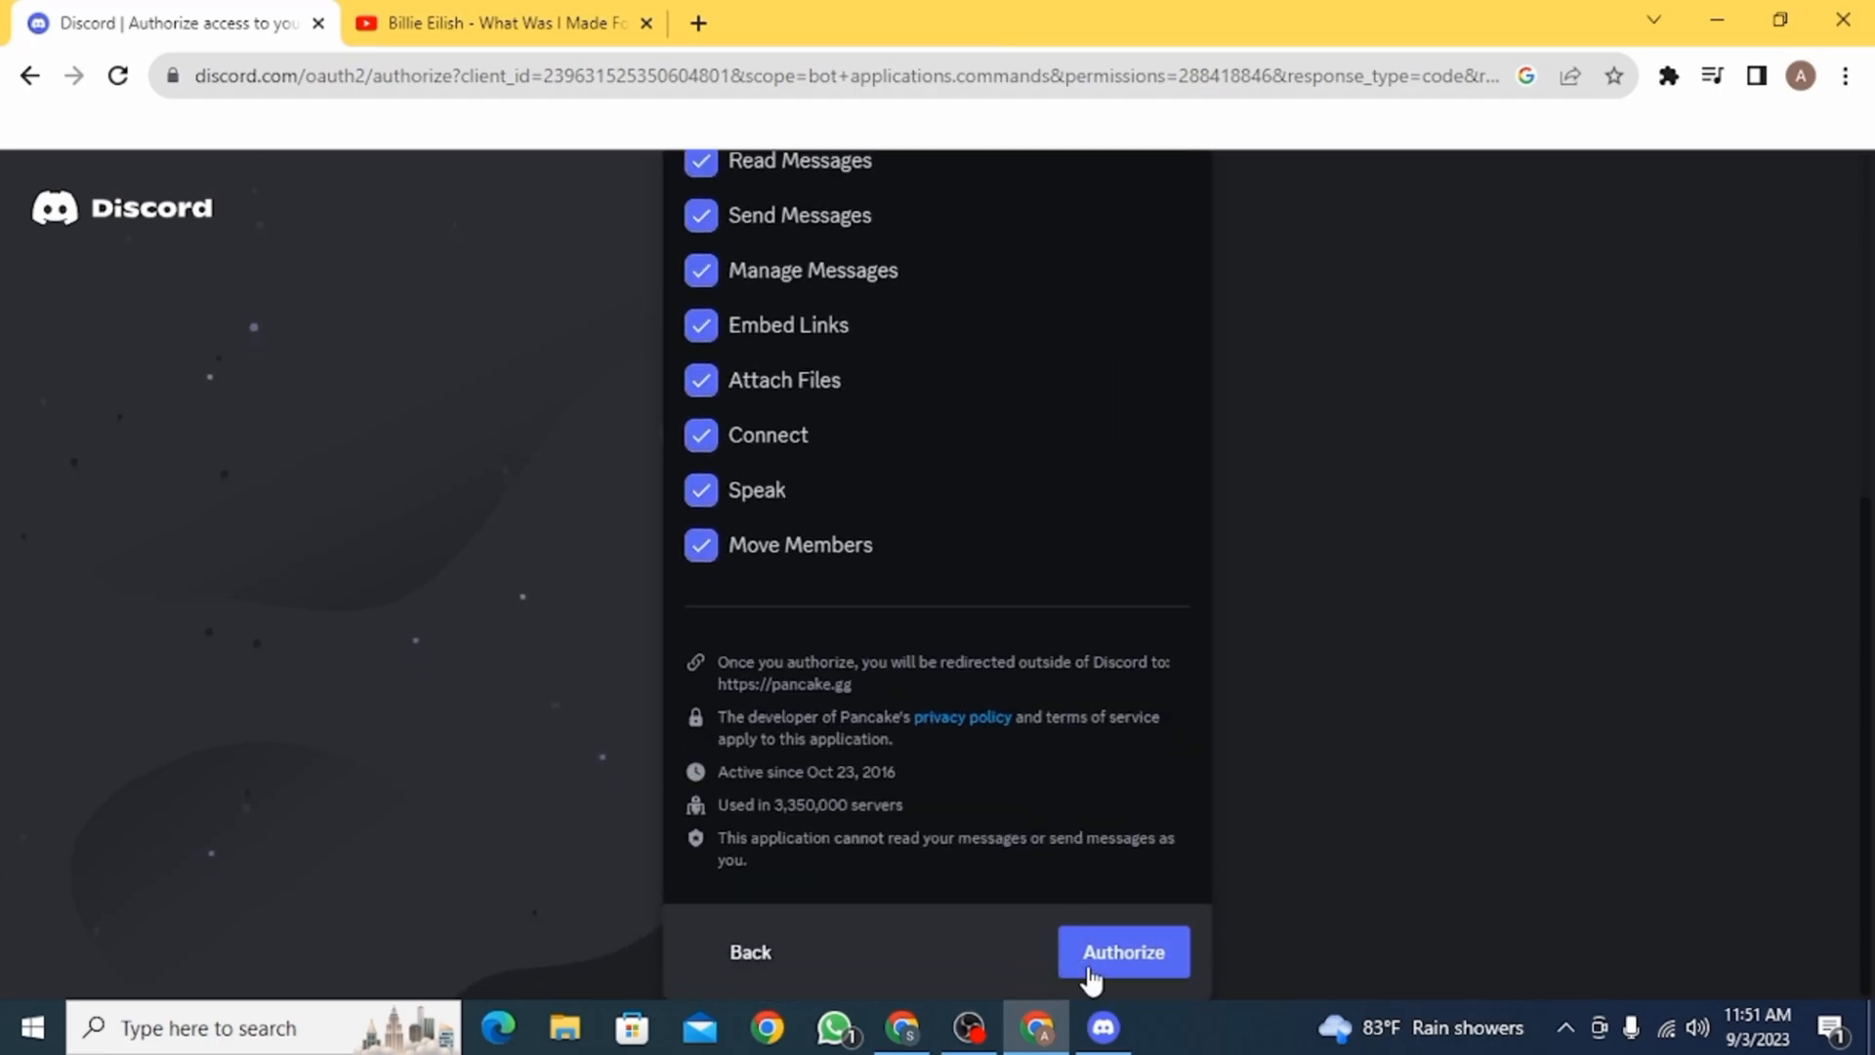
click(1123, 951)
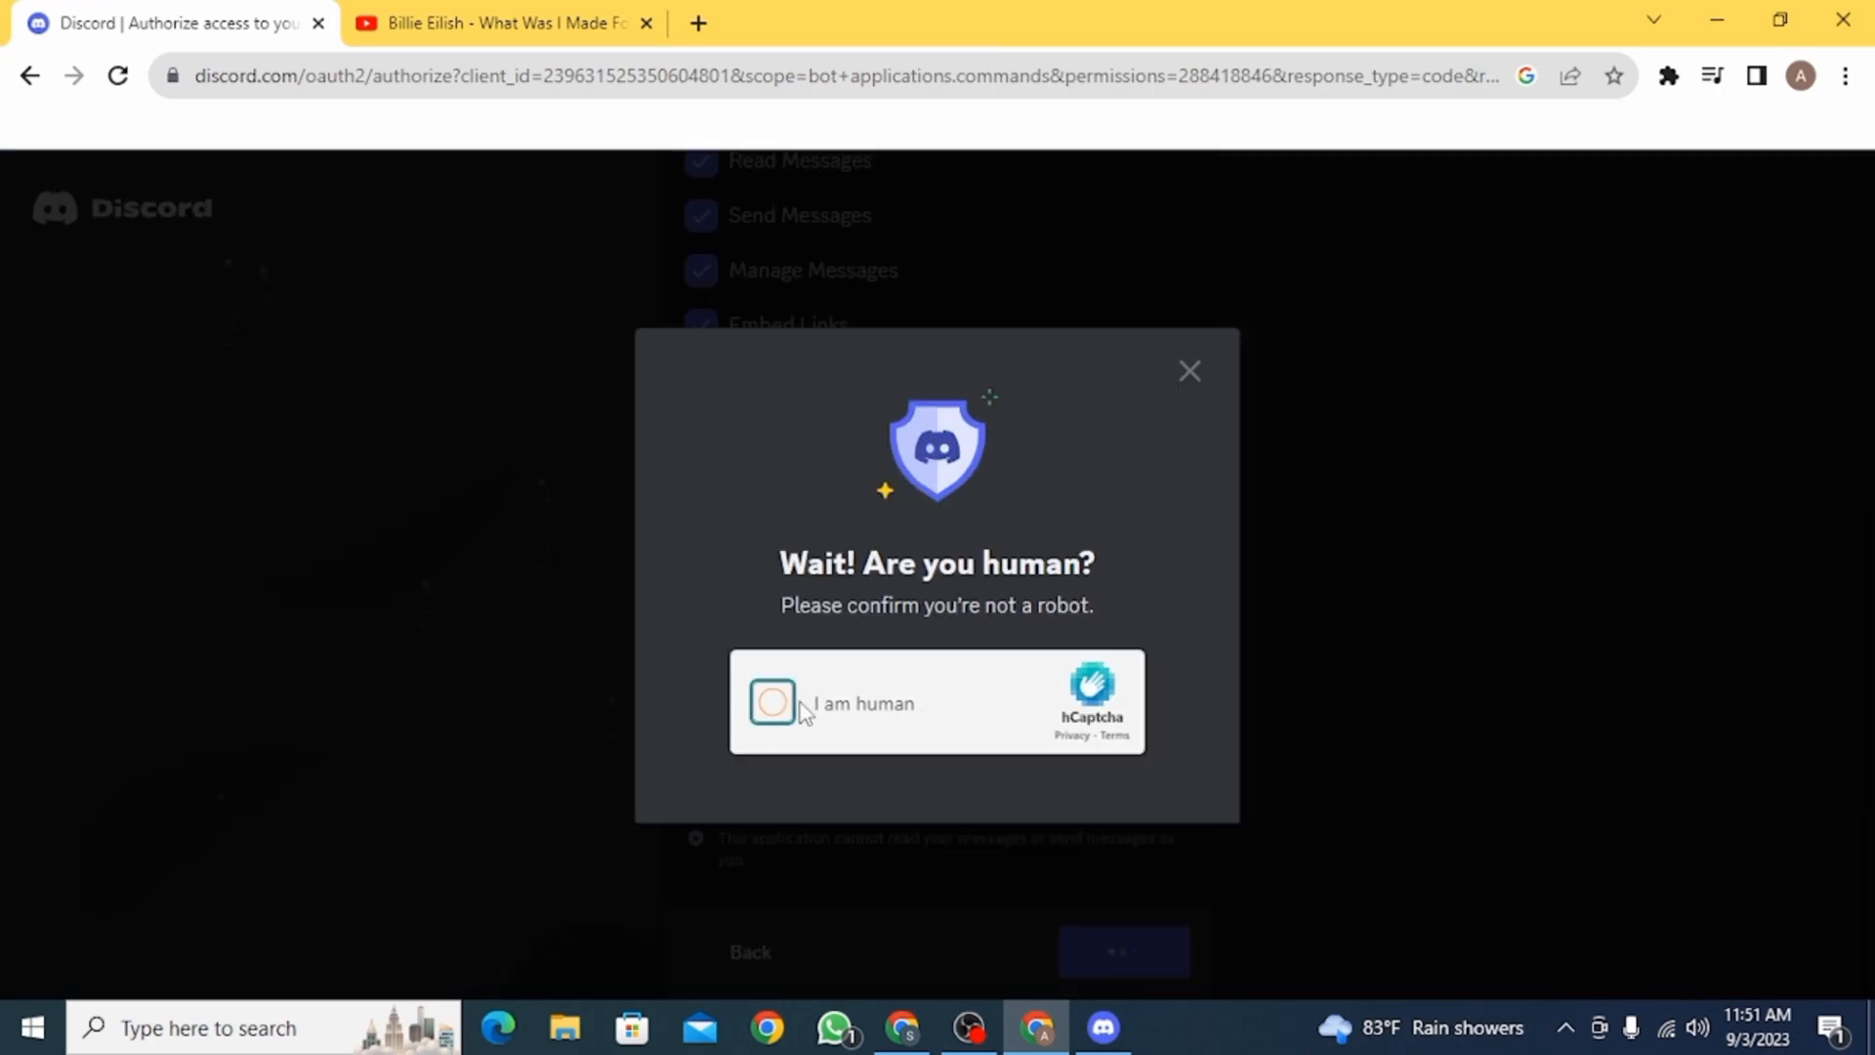
click(770, 703)
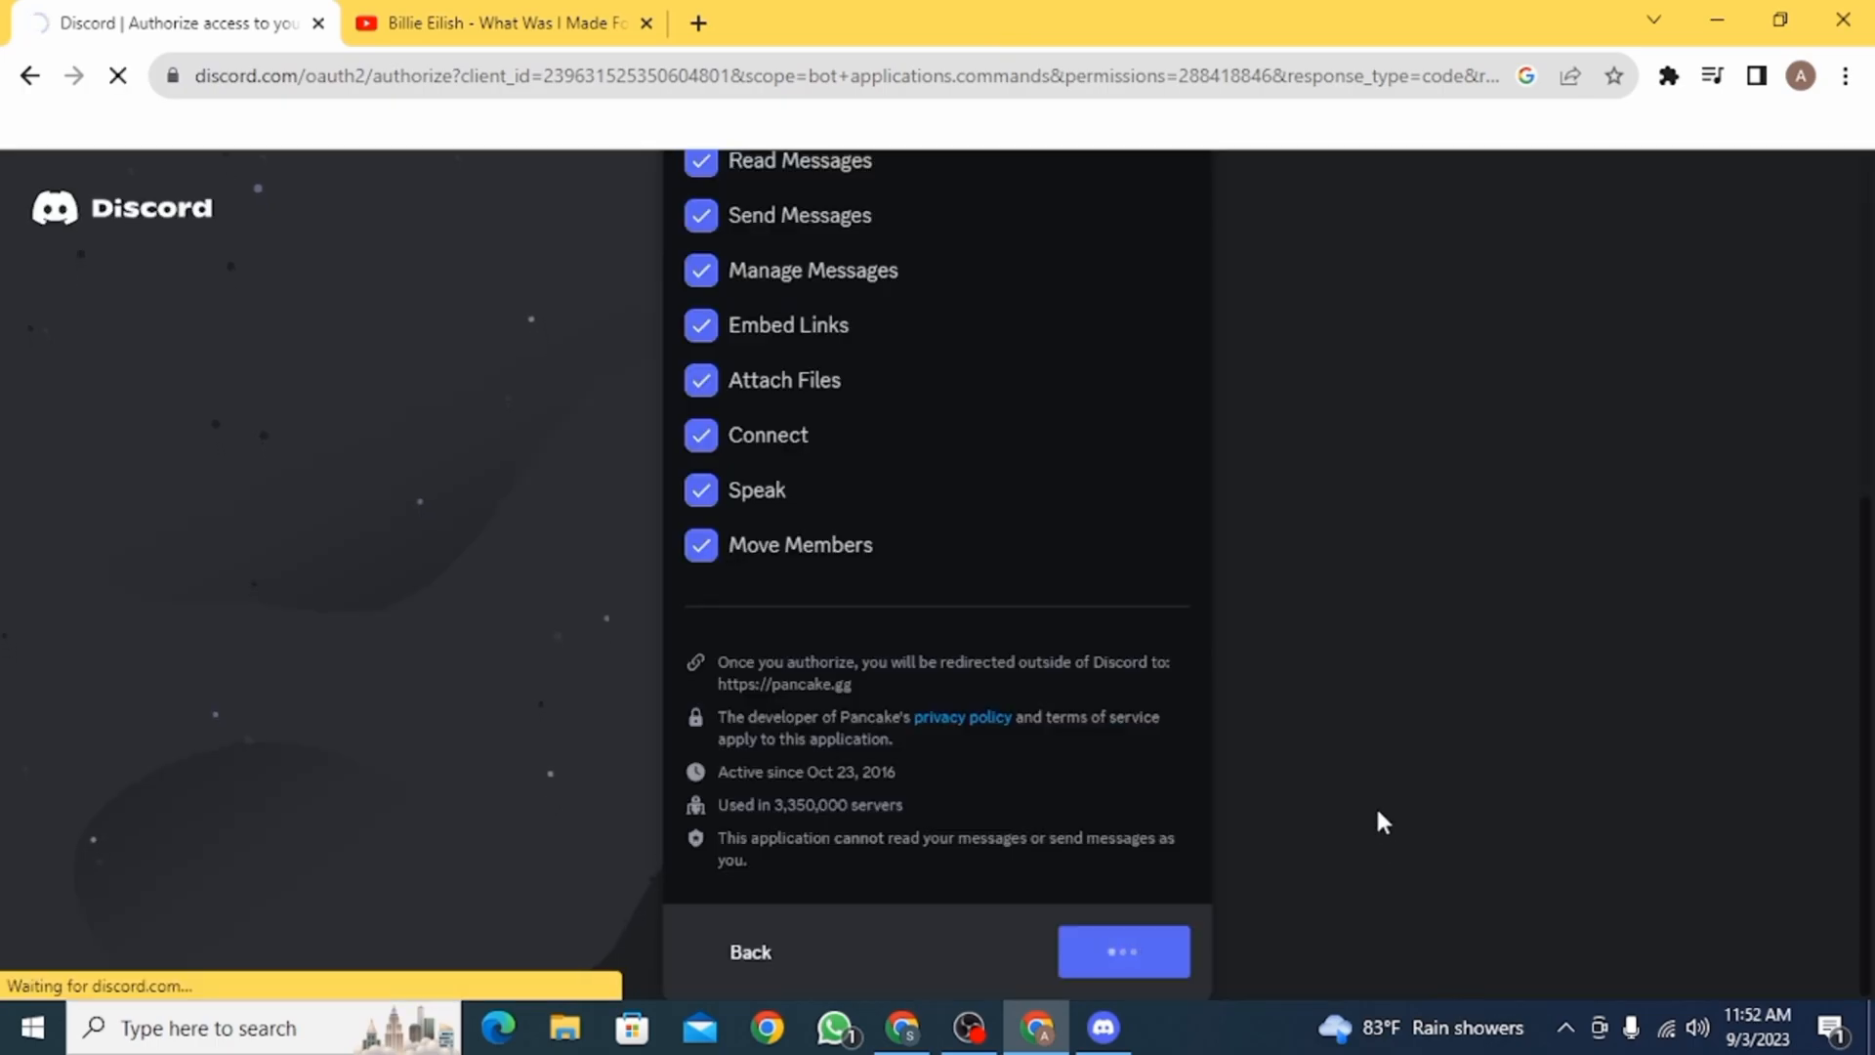
click(1123, 951)
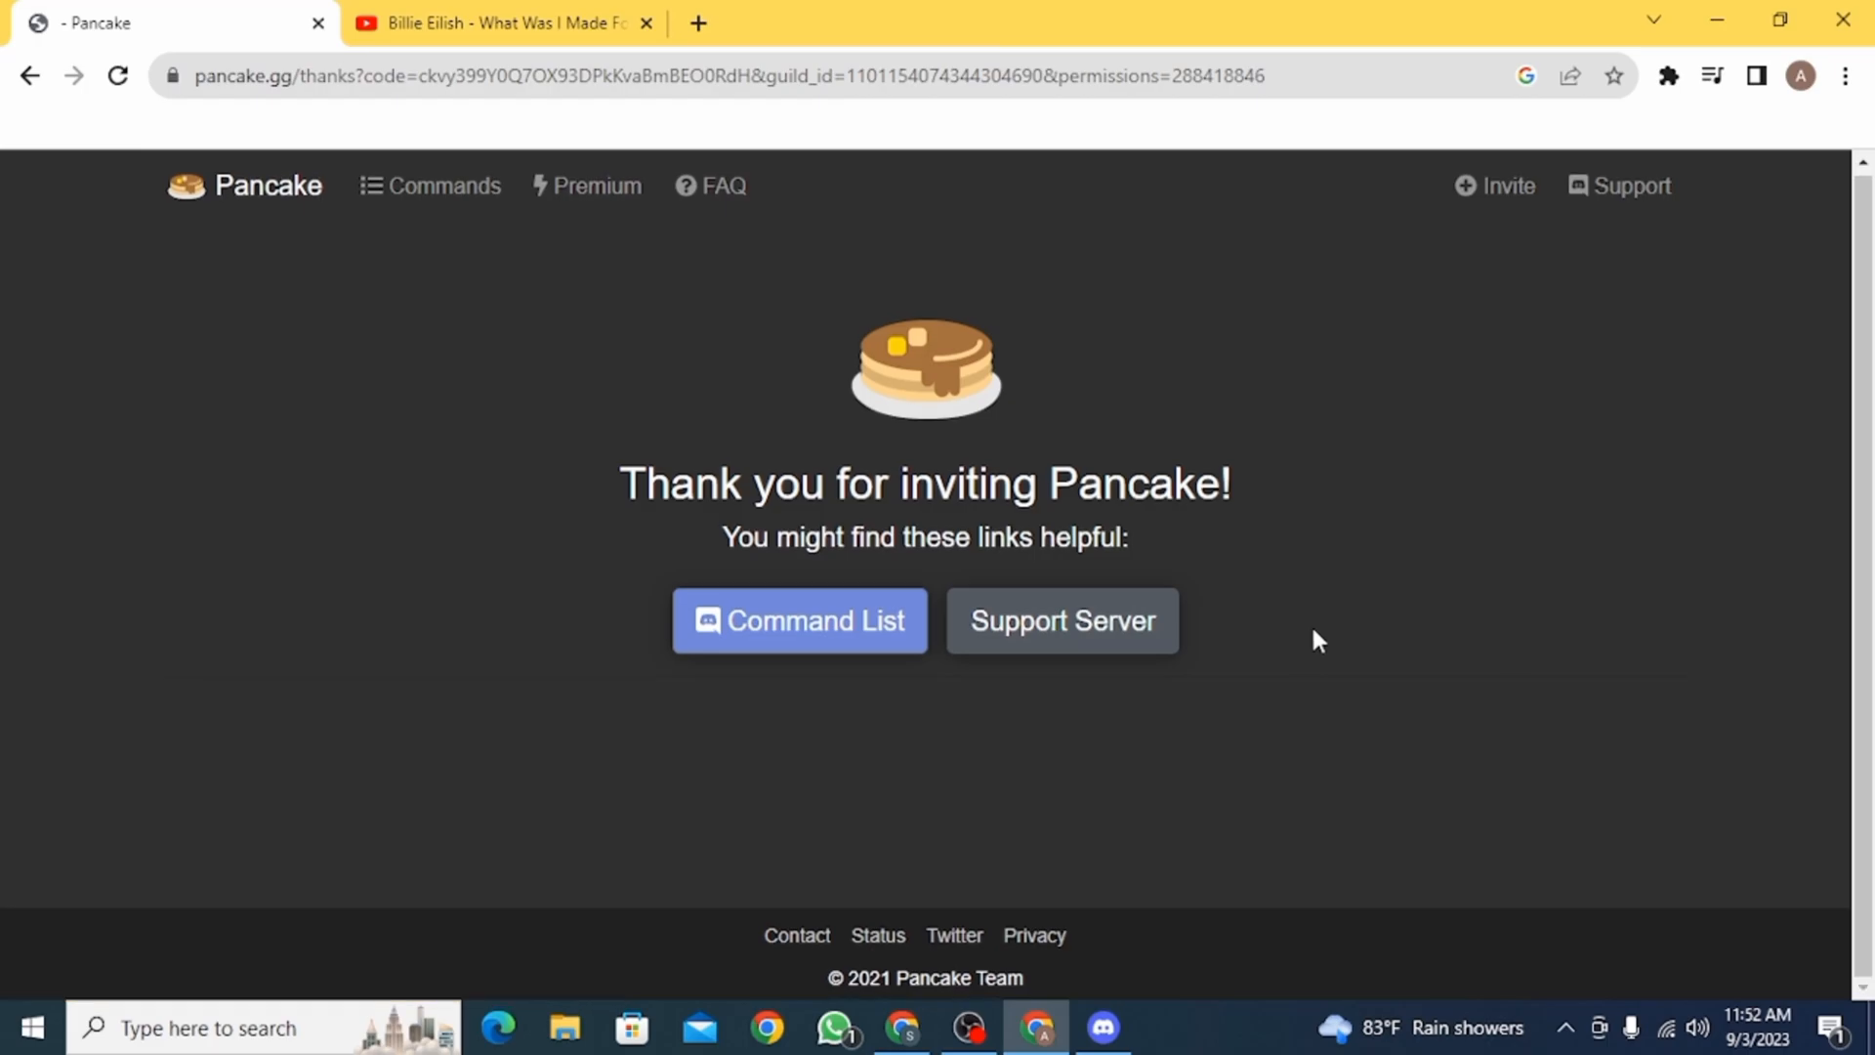
- Open Alana999's server, join the General voice channel, and type 'p!' in chat
click(1103, 1027)
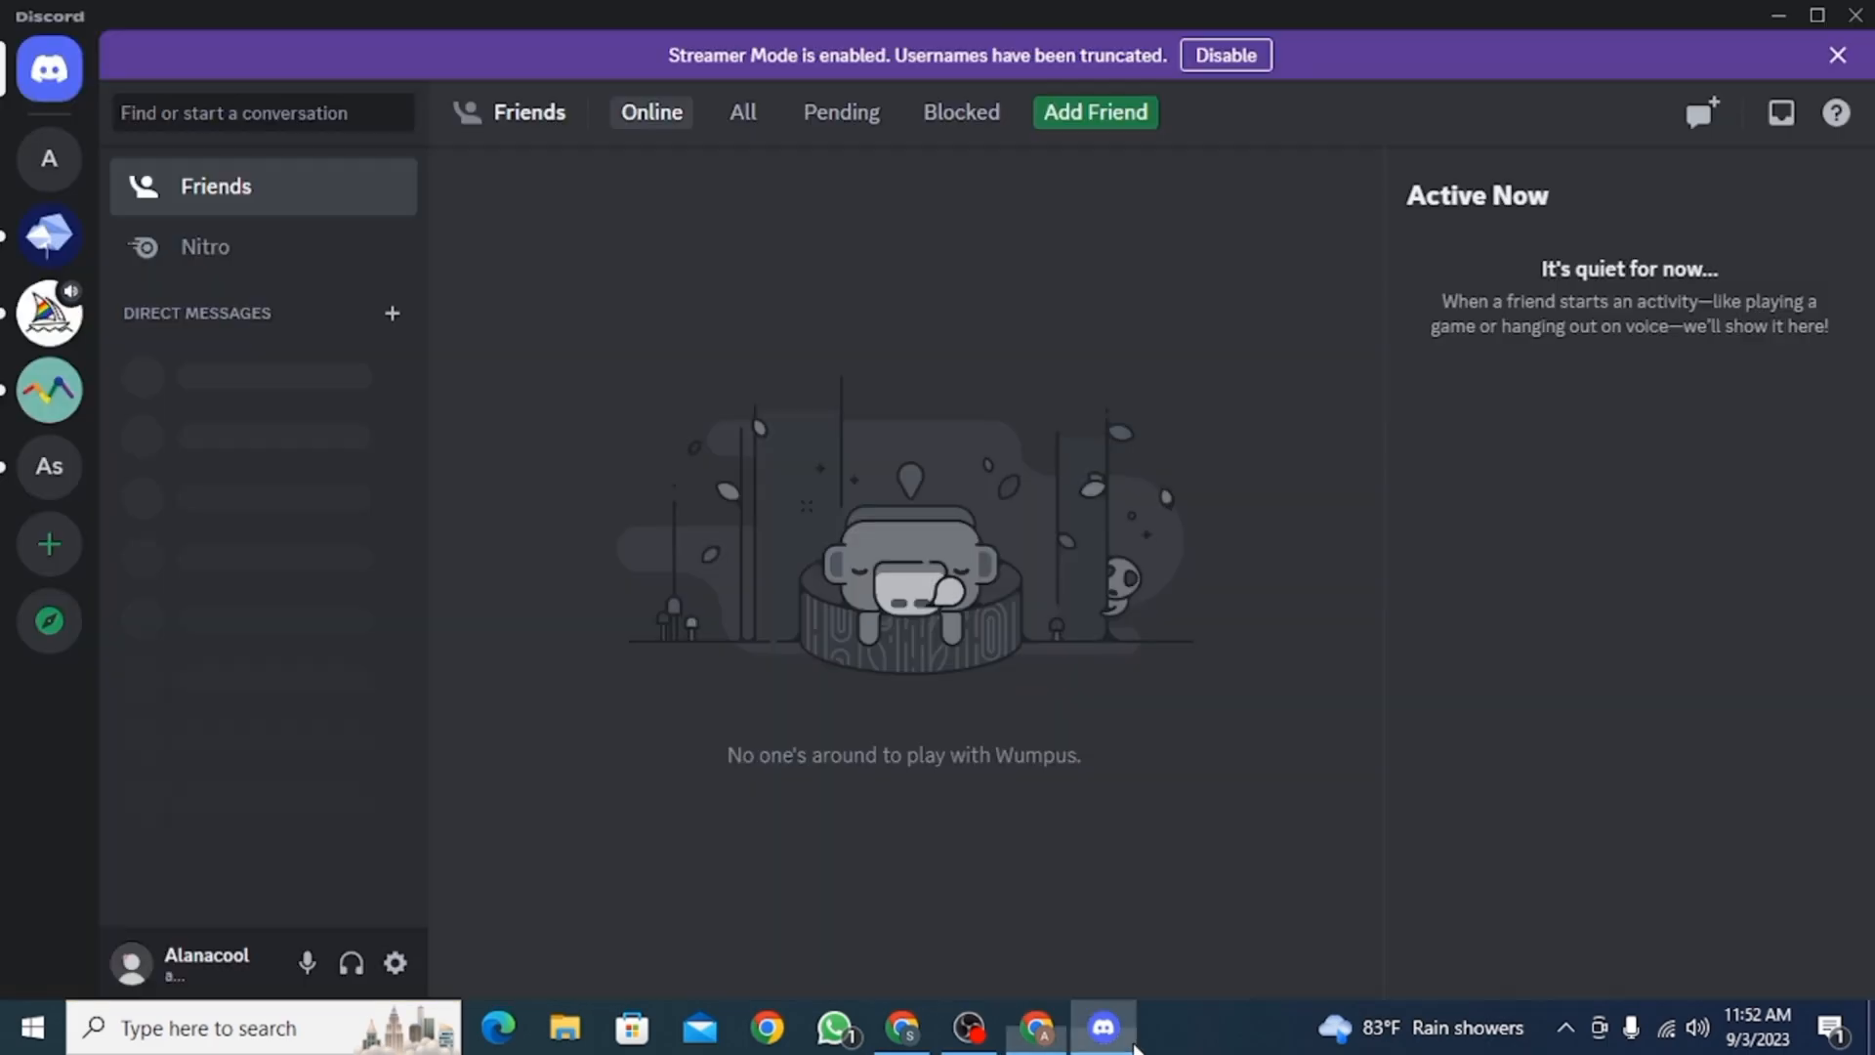
mouse_move(553, 25)
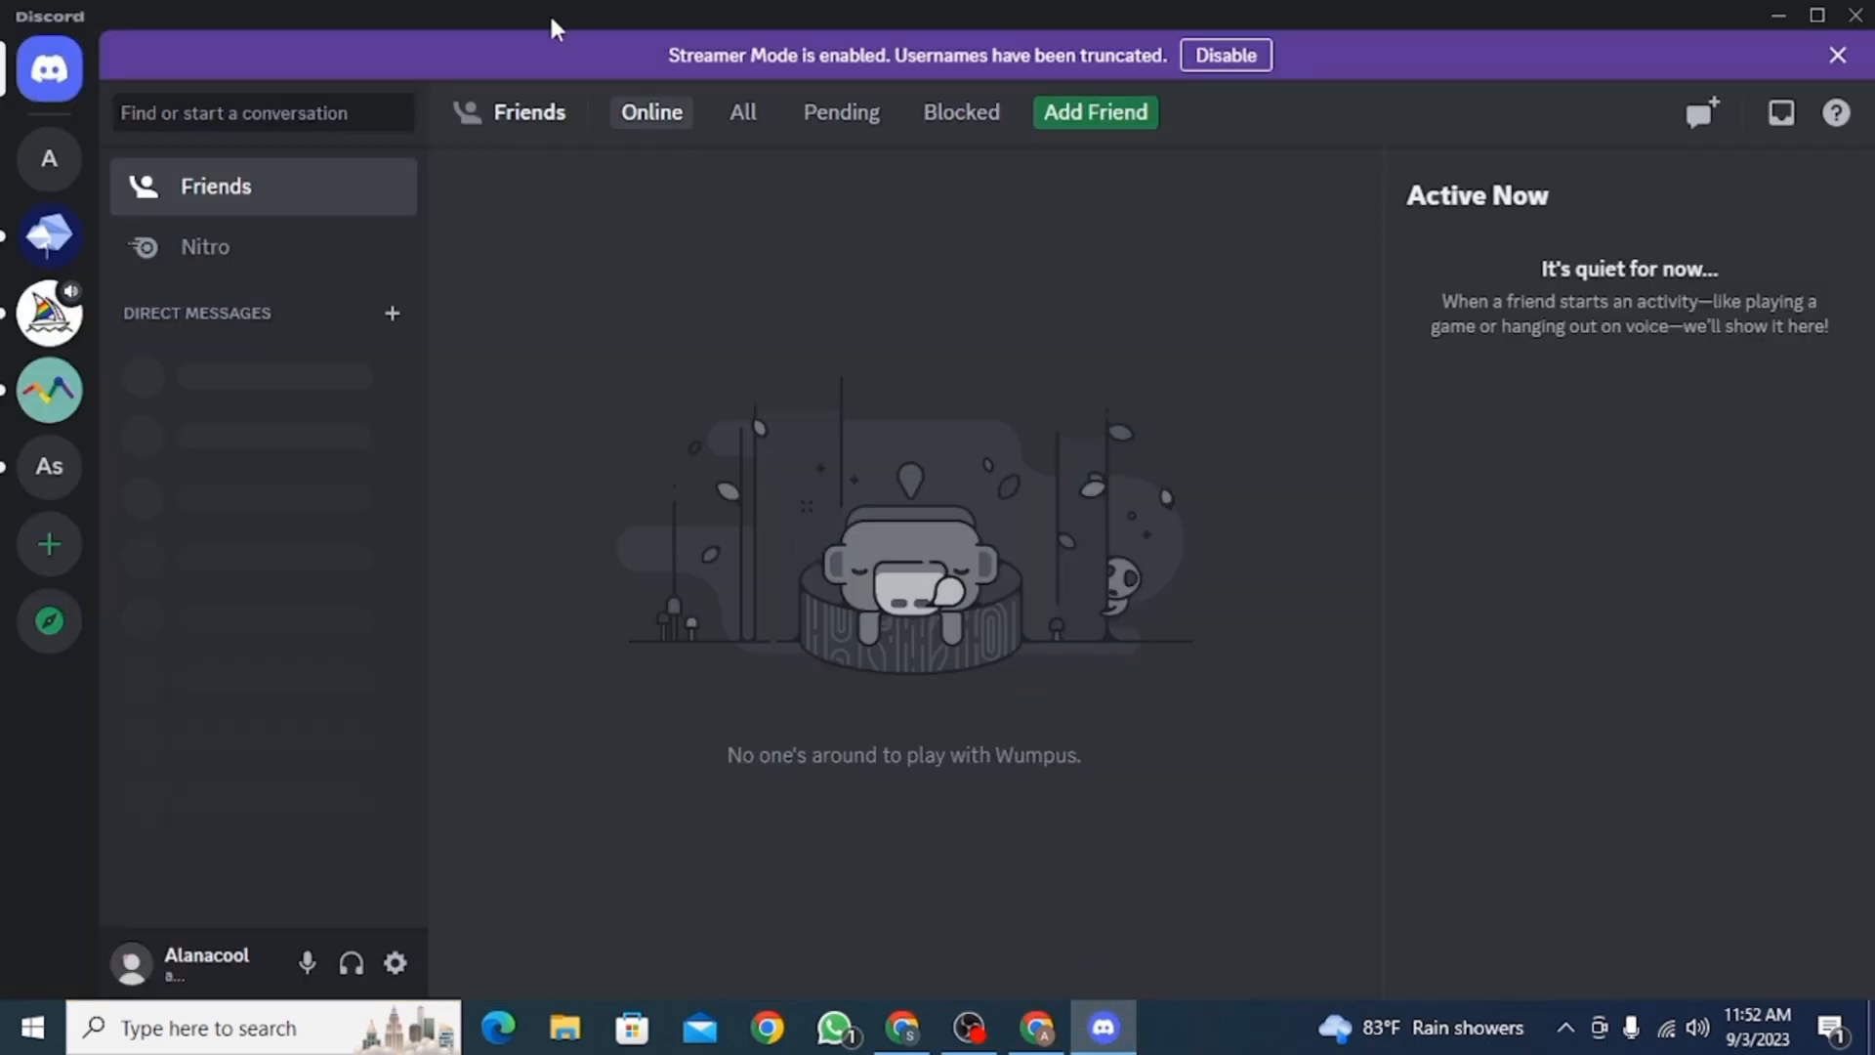
click(49, 466)
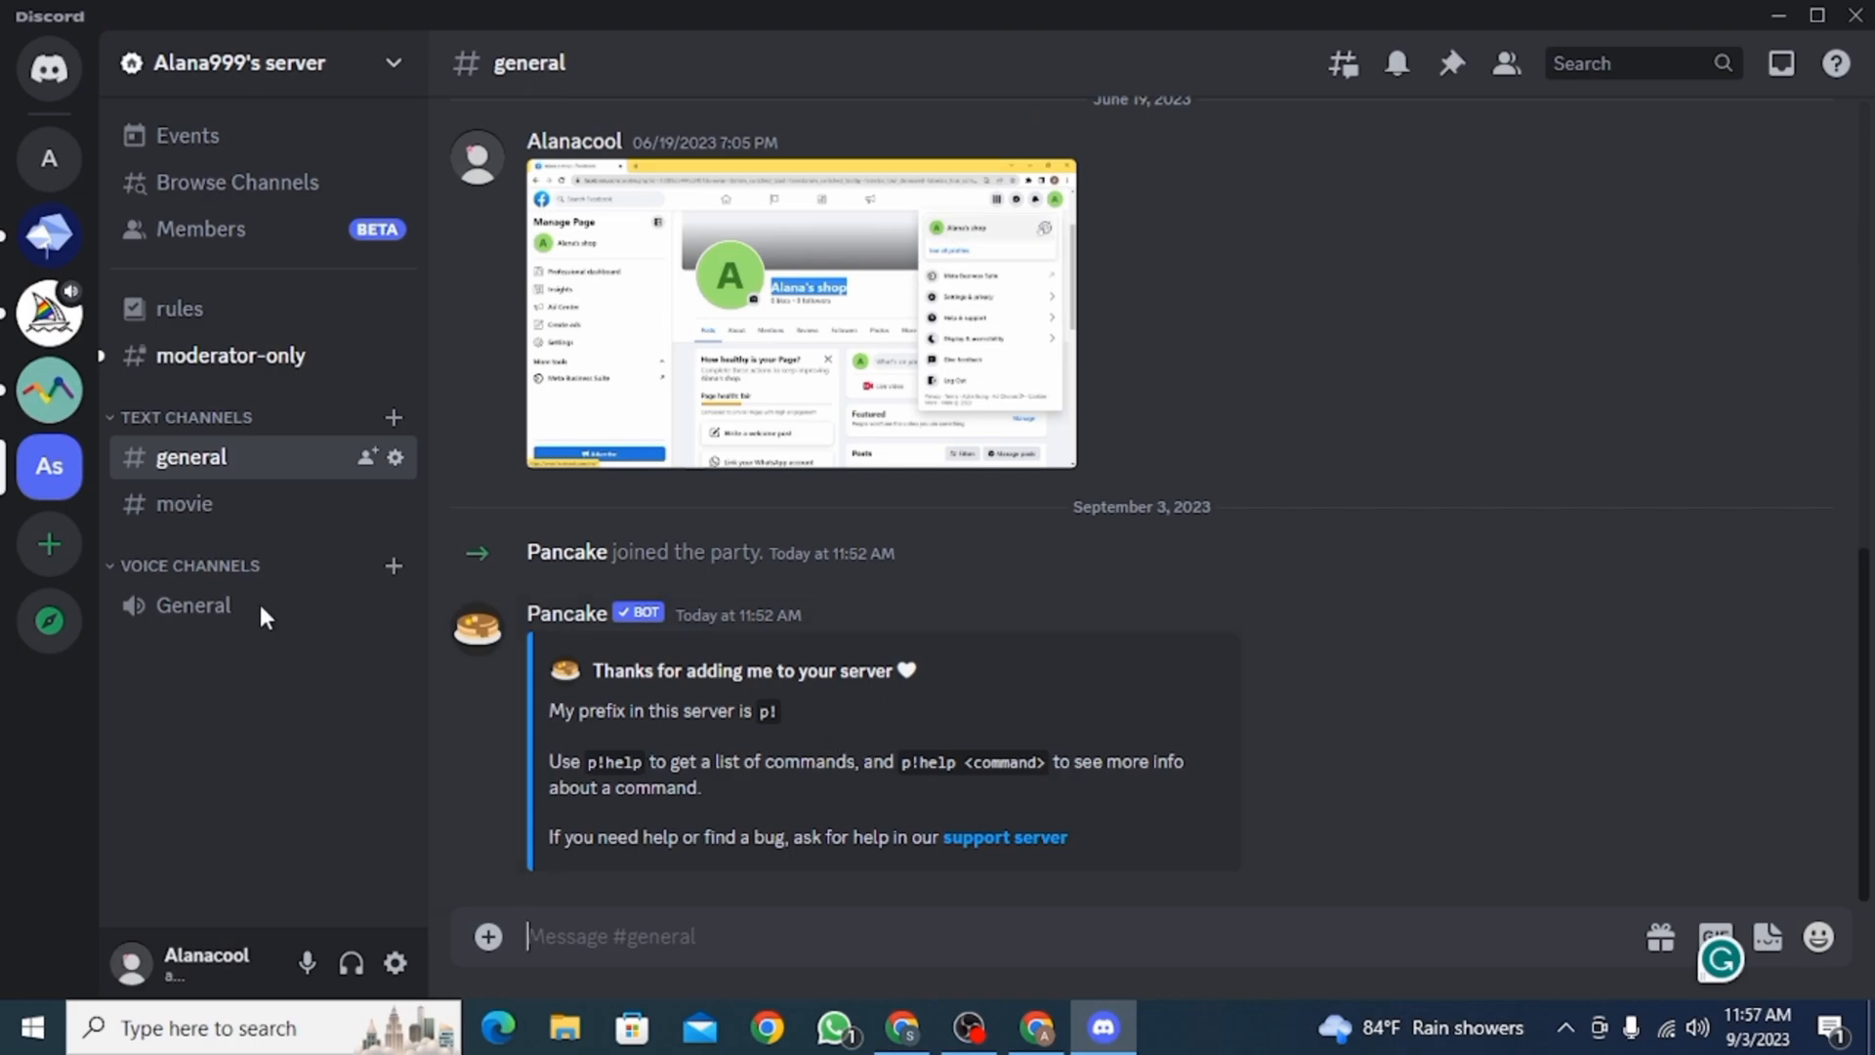
mouse_move(283, 618)
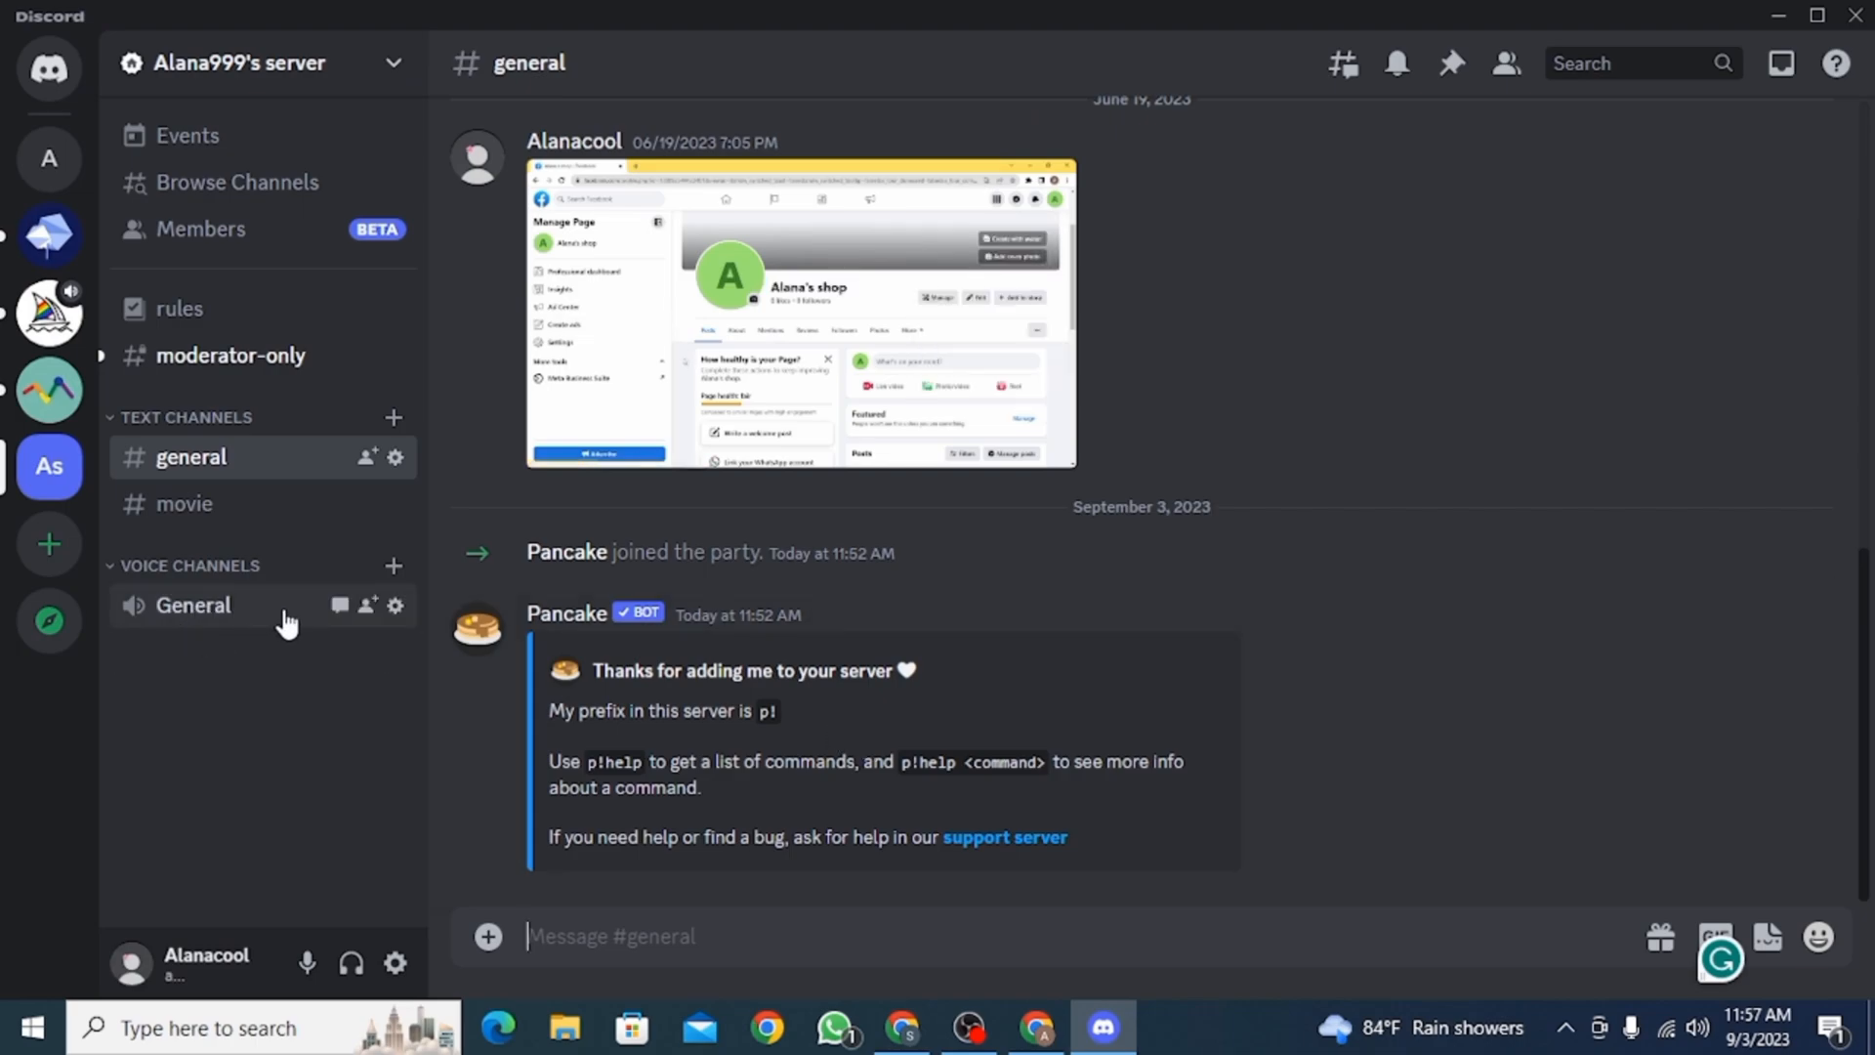
mouse_move(200, 621)
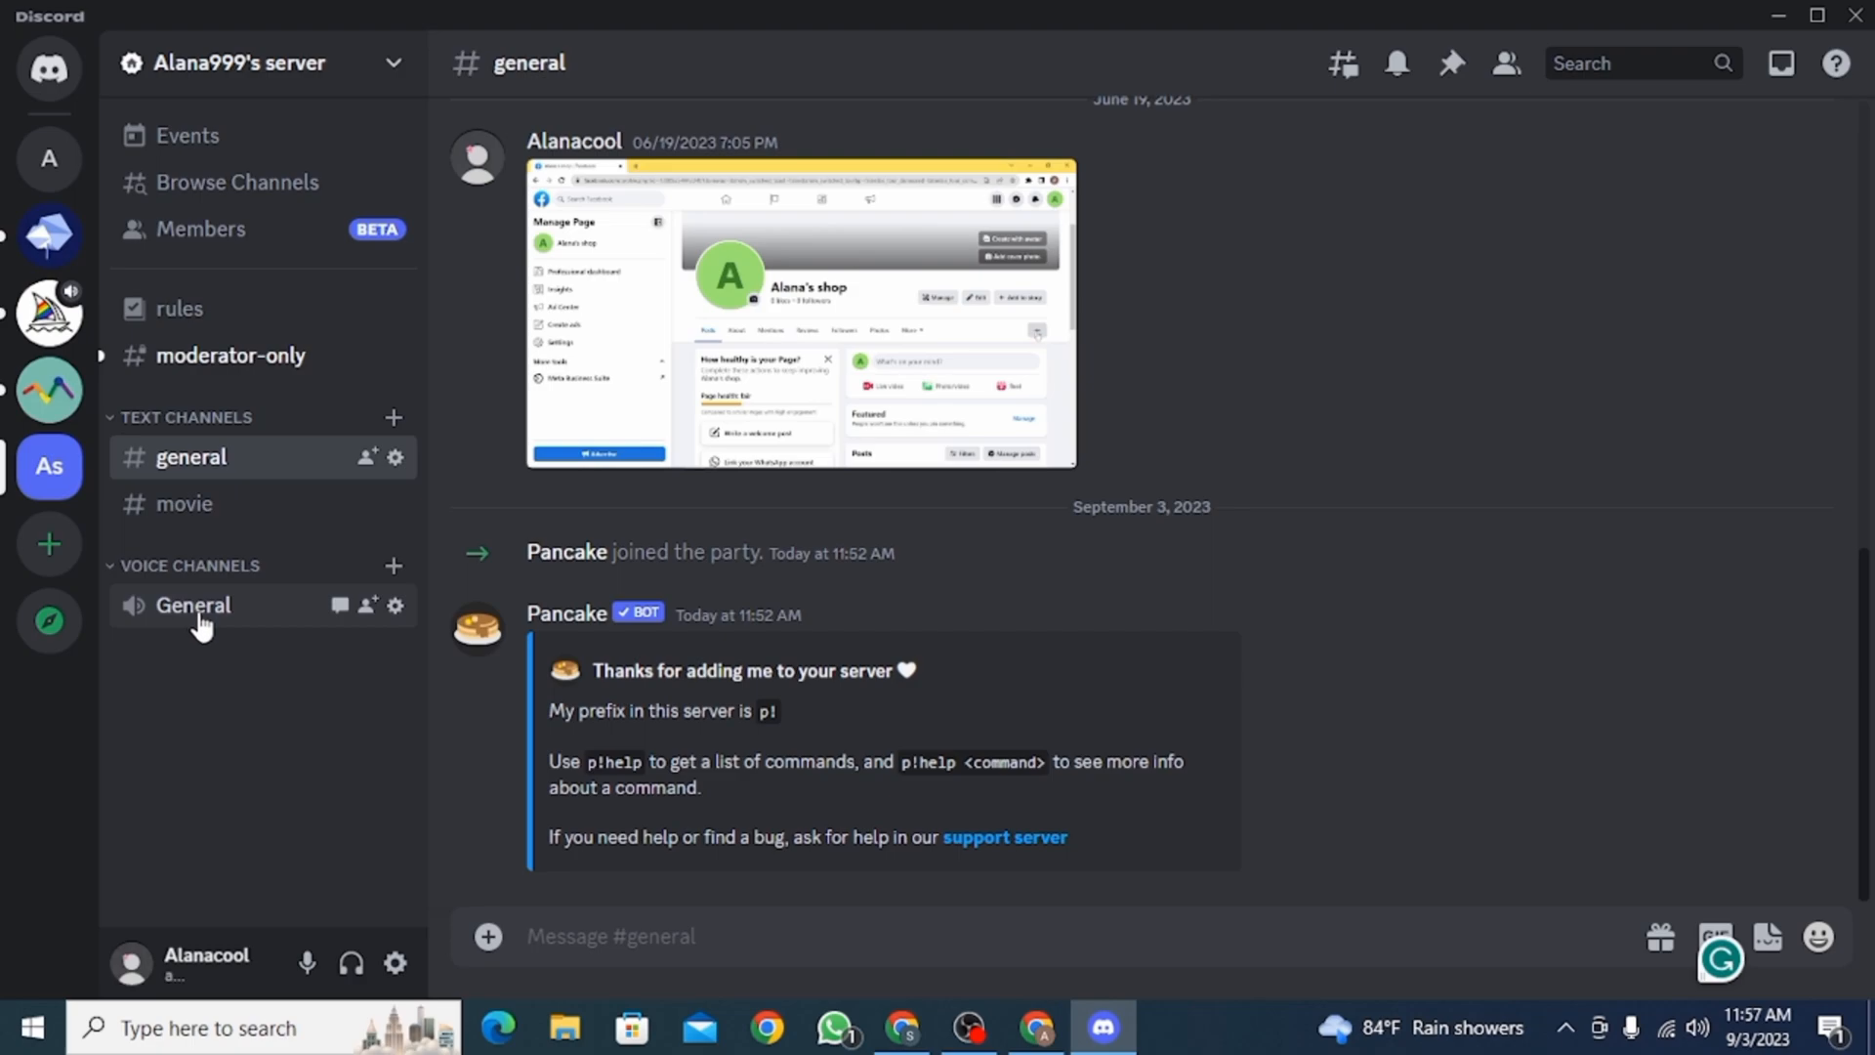
click(192, 605)
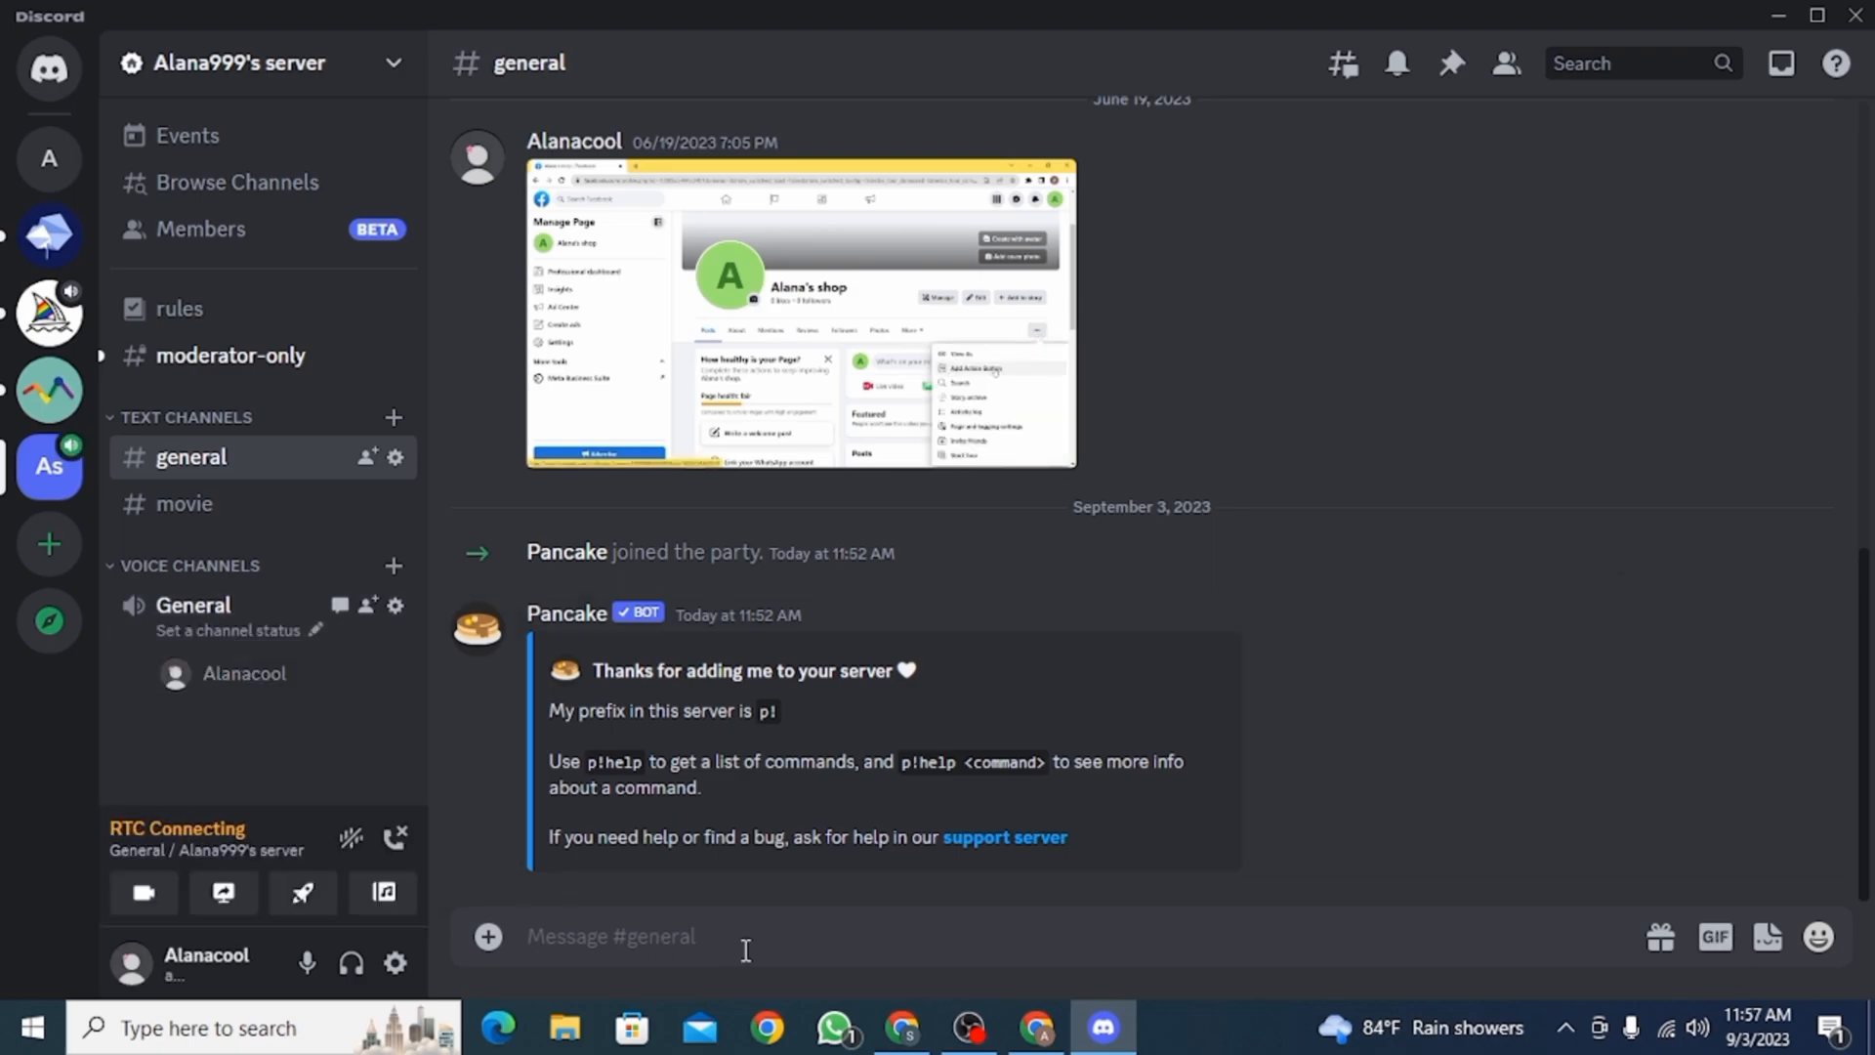
text(p!)
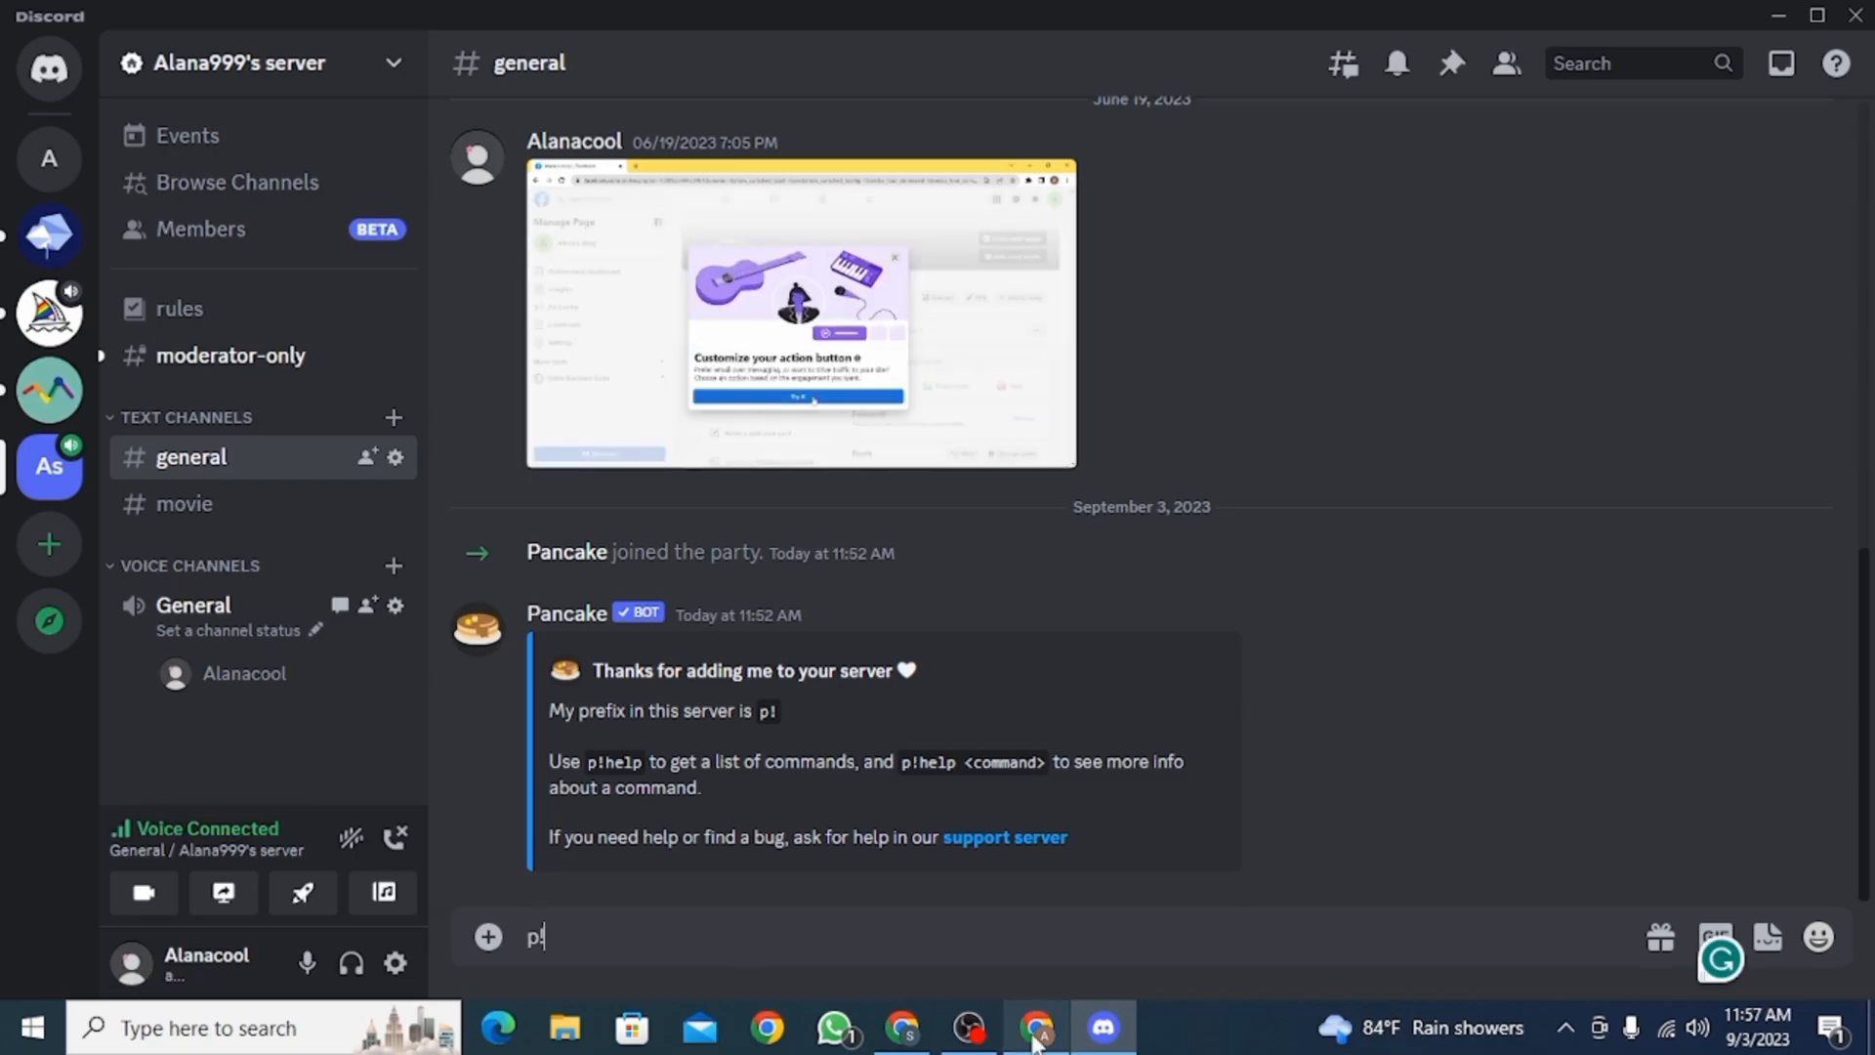
- Copy the Billie Eilish video's YouTube share link and send it after 'p!'
click(1038, 1026)
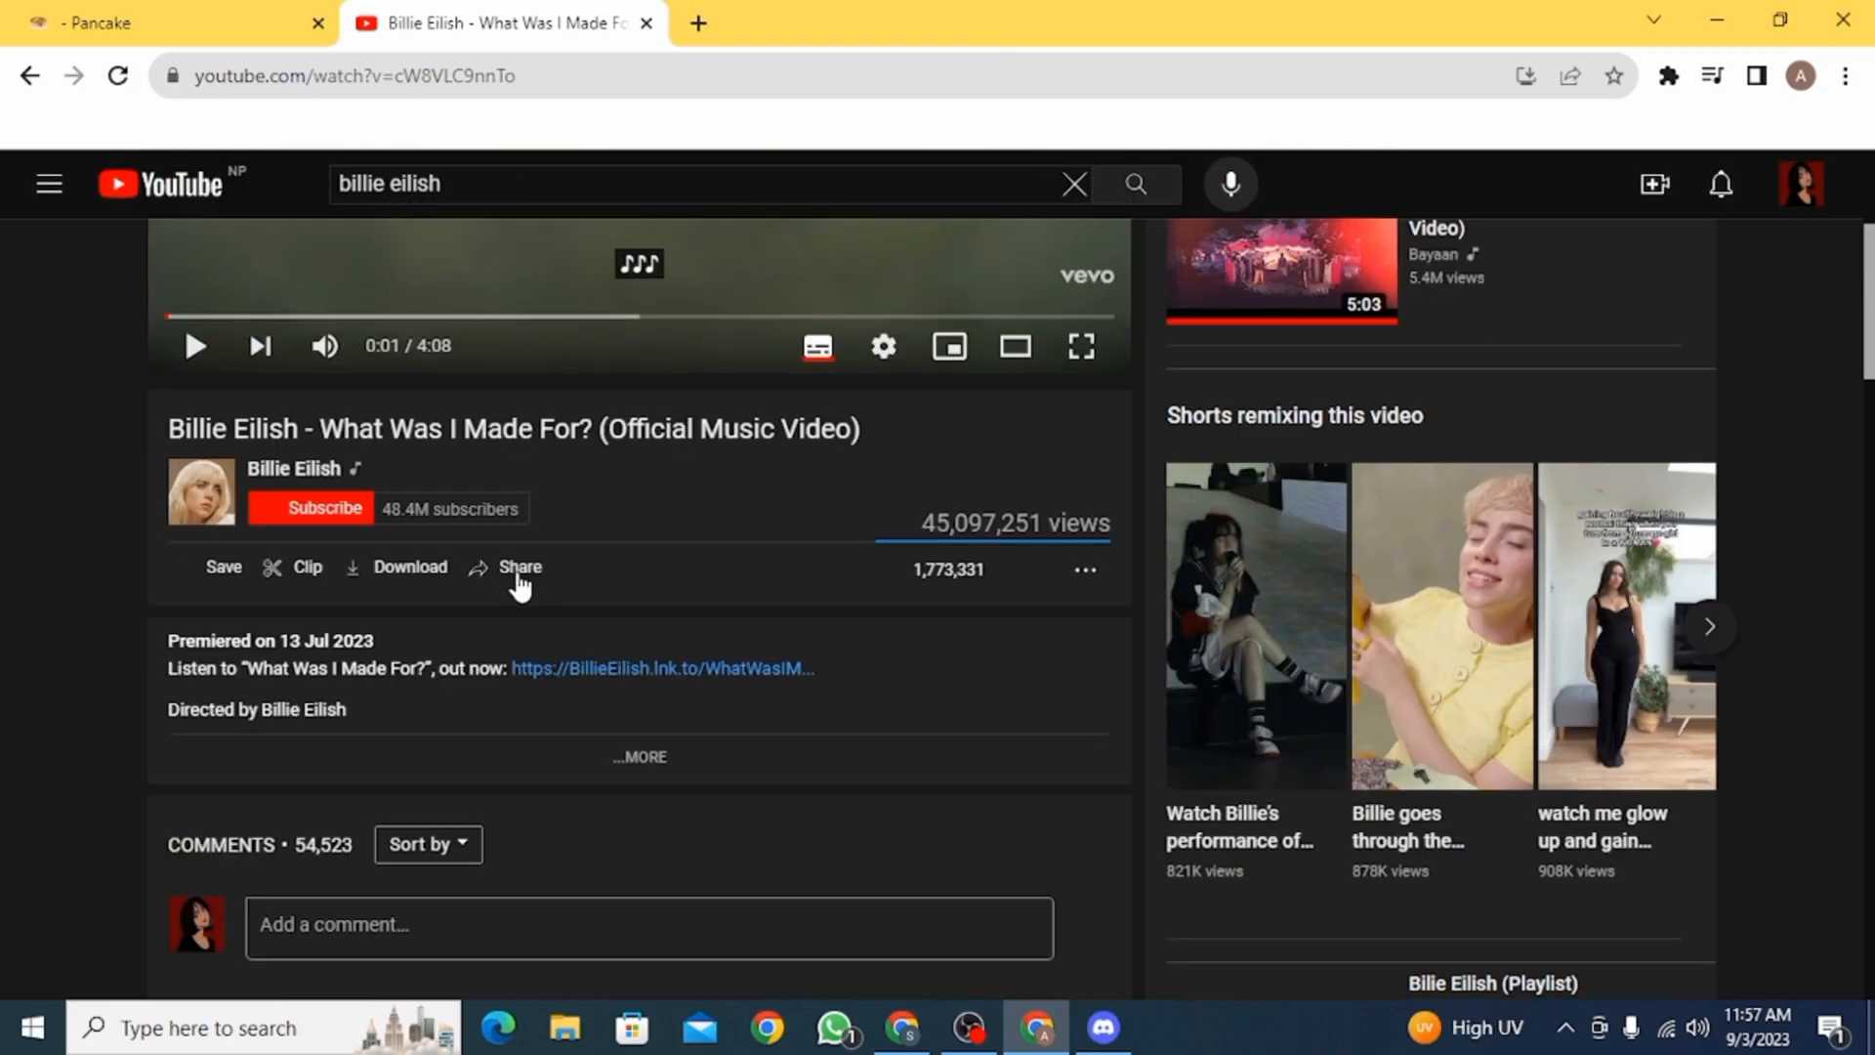
click(519, 567)
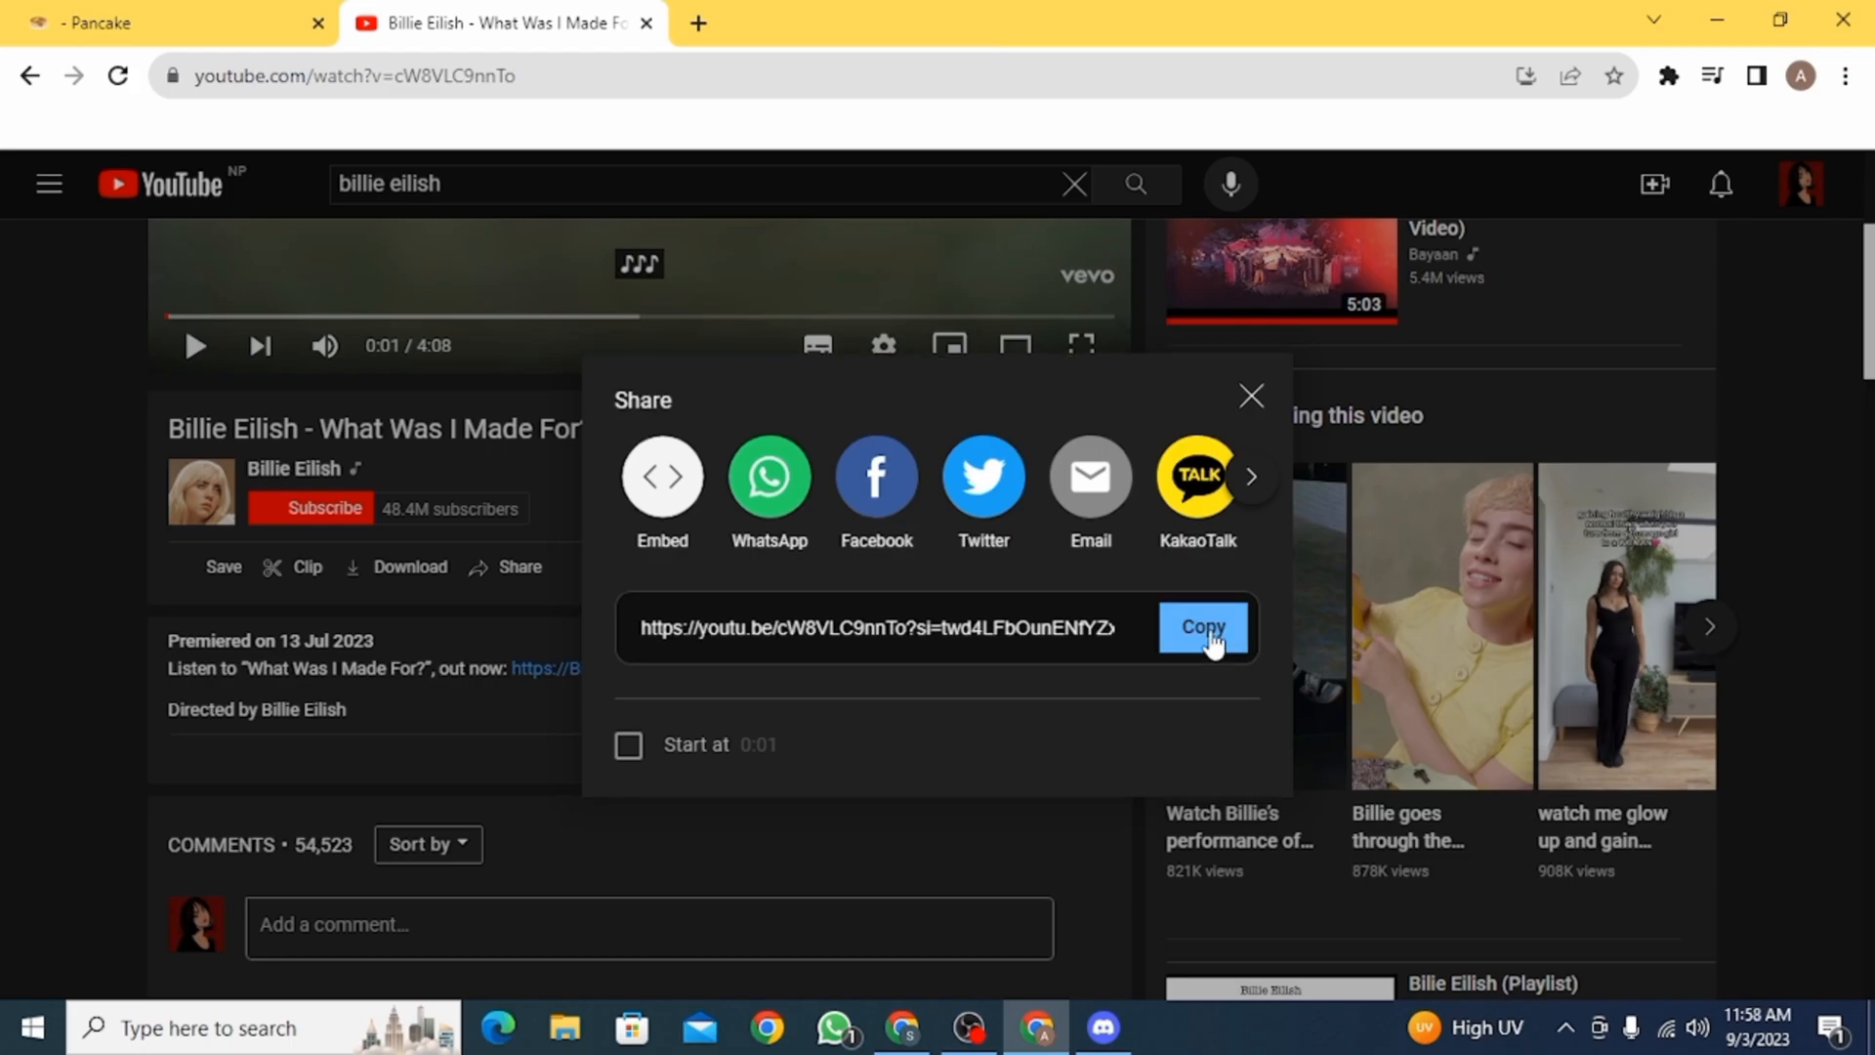
click(1203, 627)
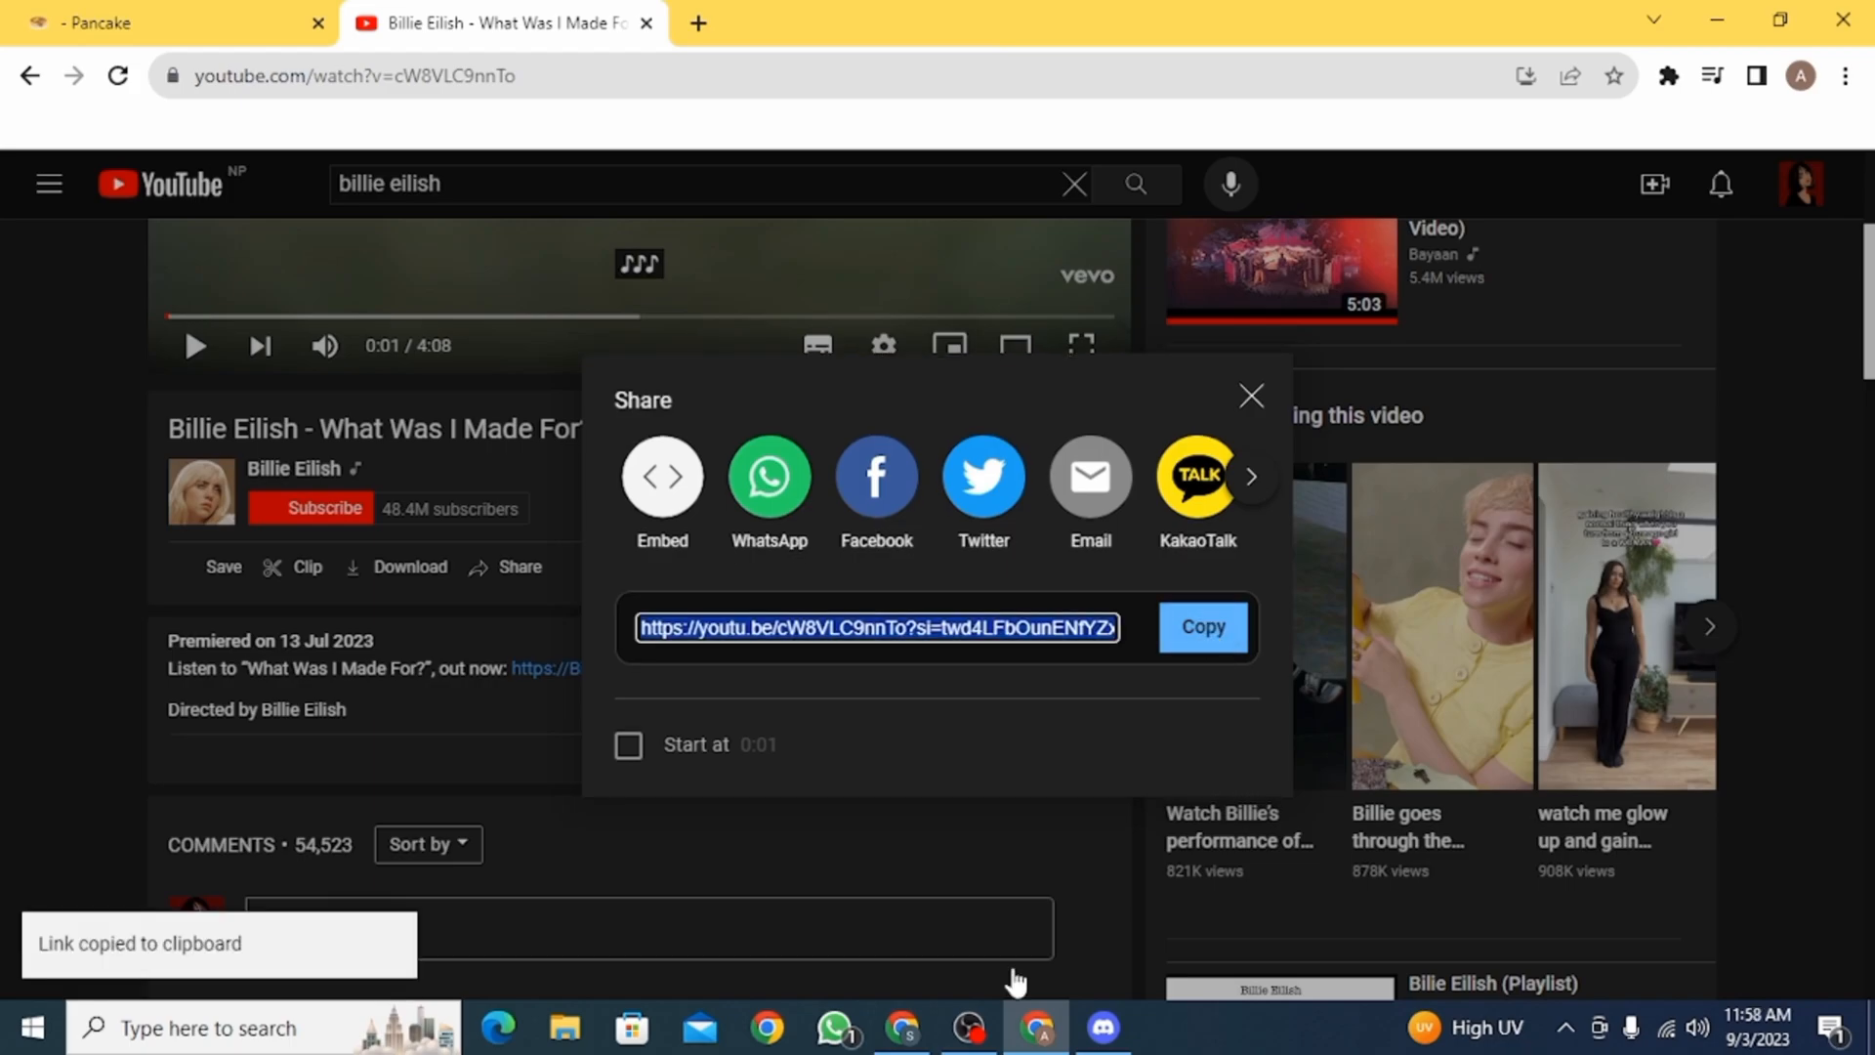
click(1100, 1029)
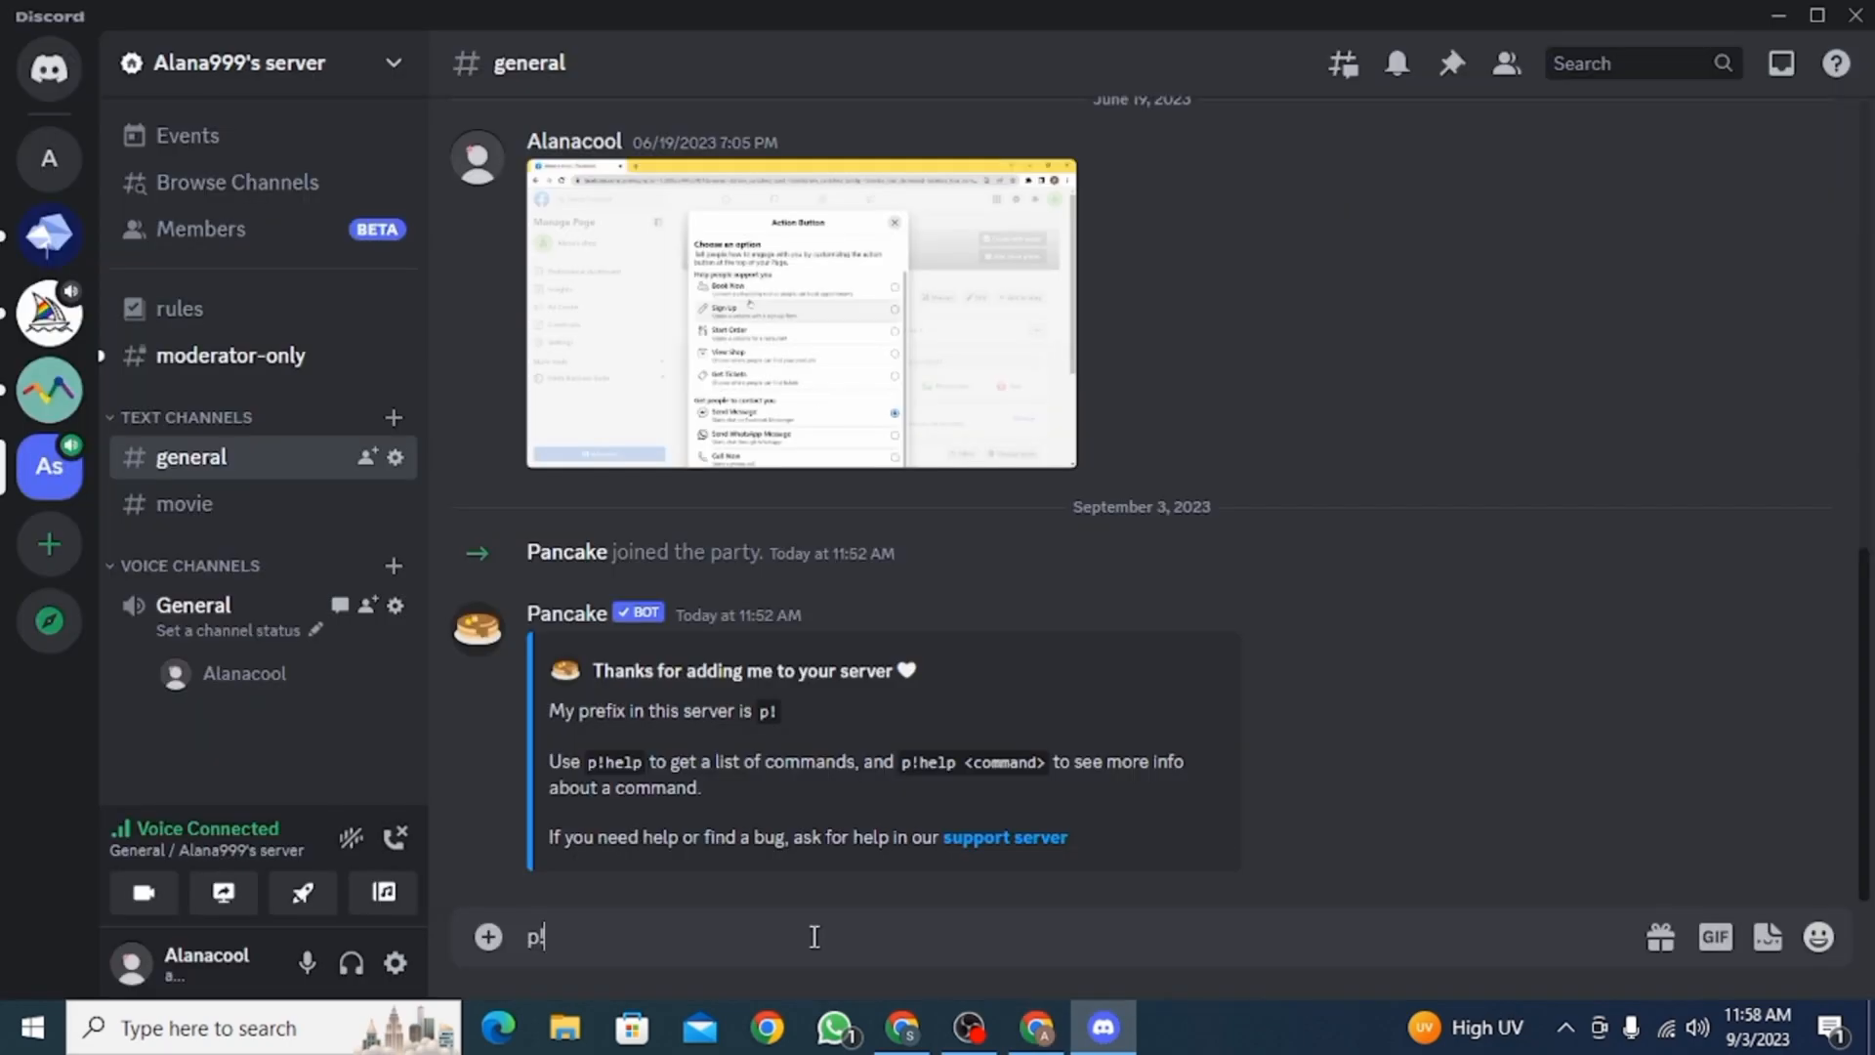
key(Enter)
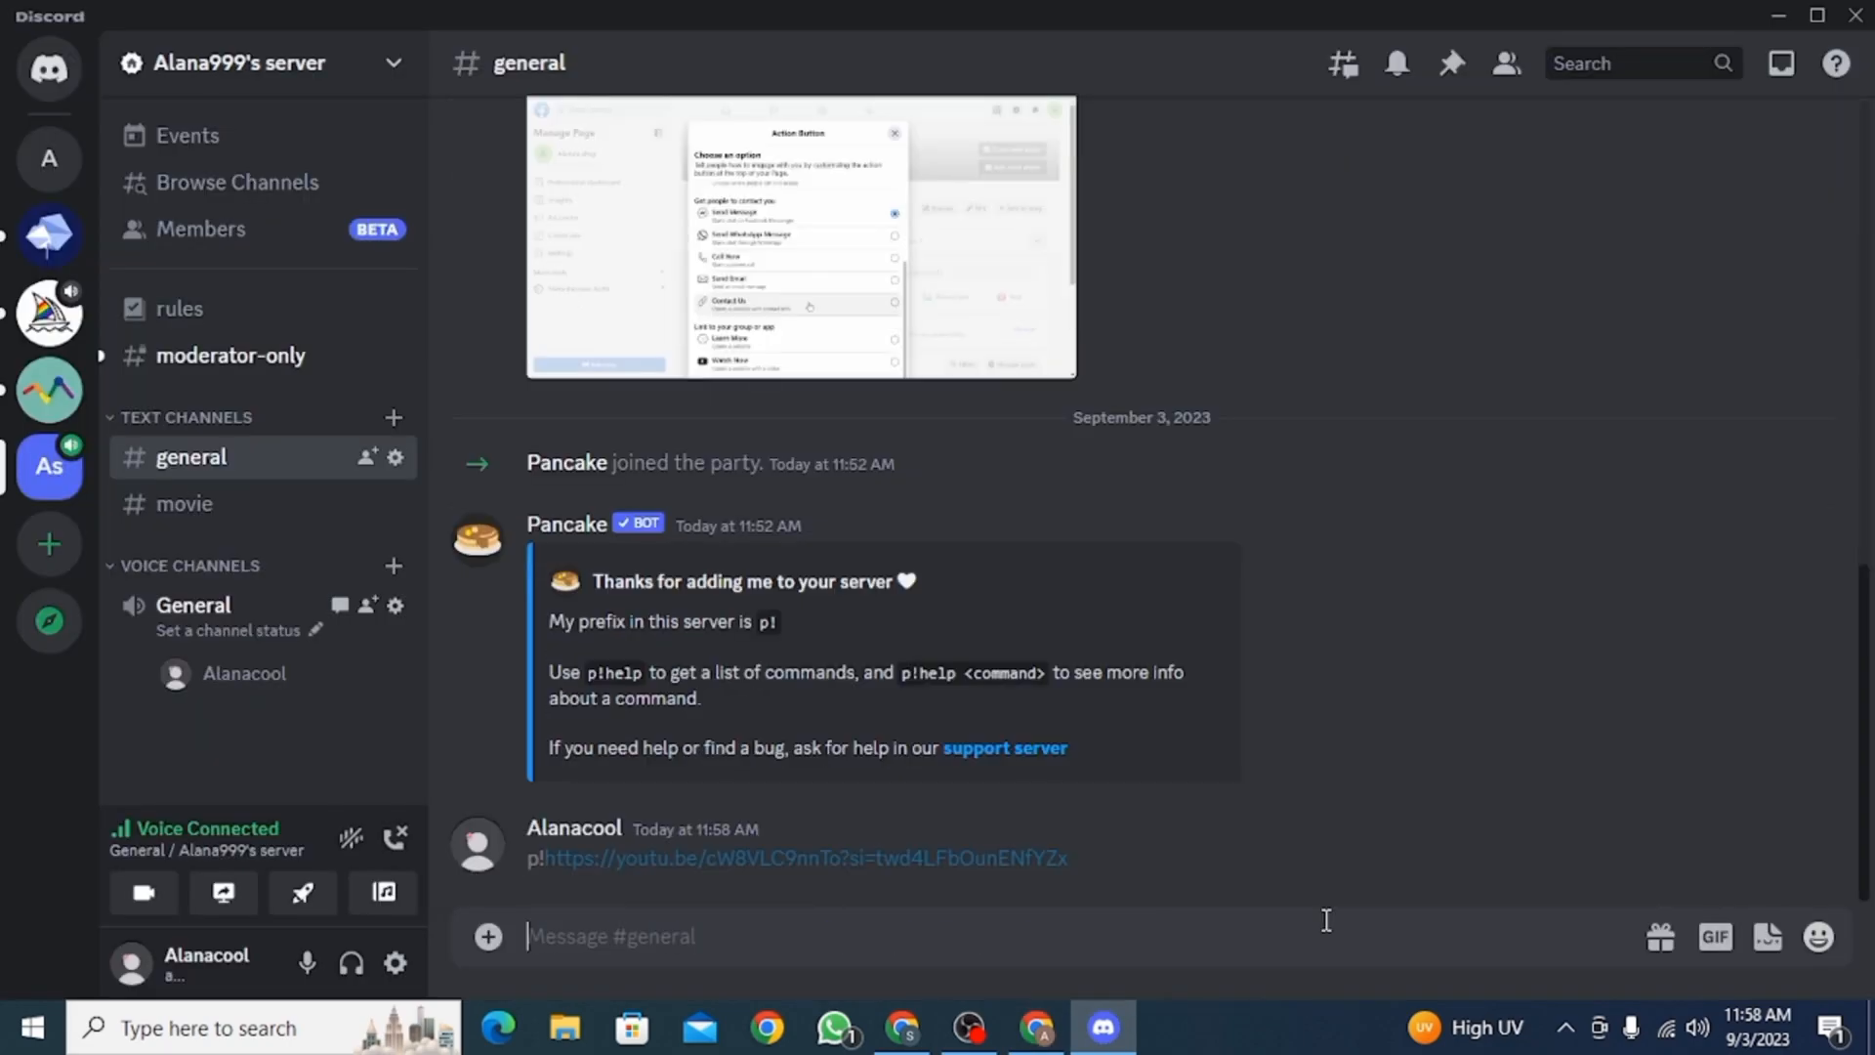